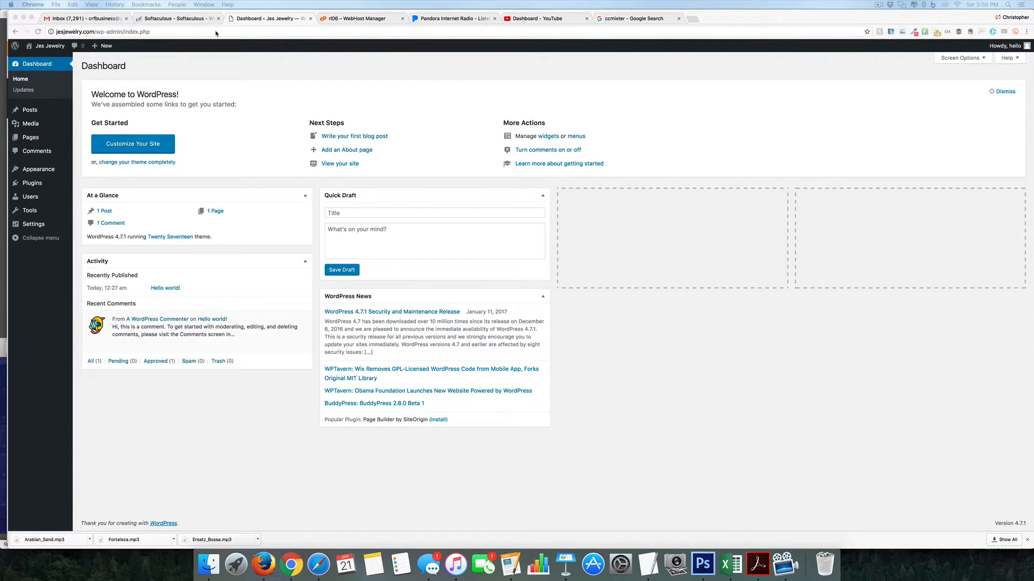
Switch to cPanel and search its tools for 'let' to find Lets Encrypt SSL
{"action": "left_click", "coordinate": [179, 18]}
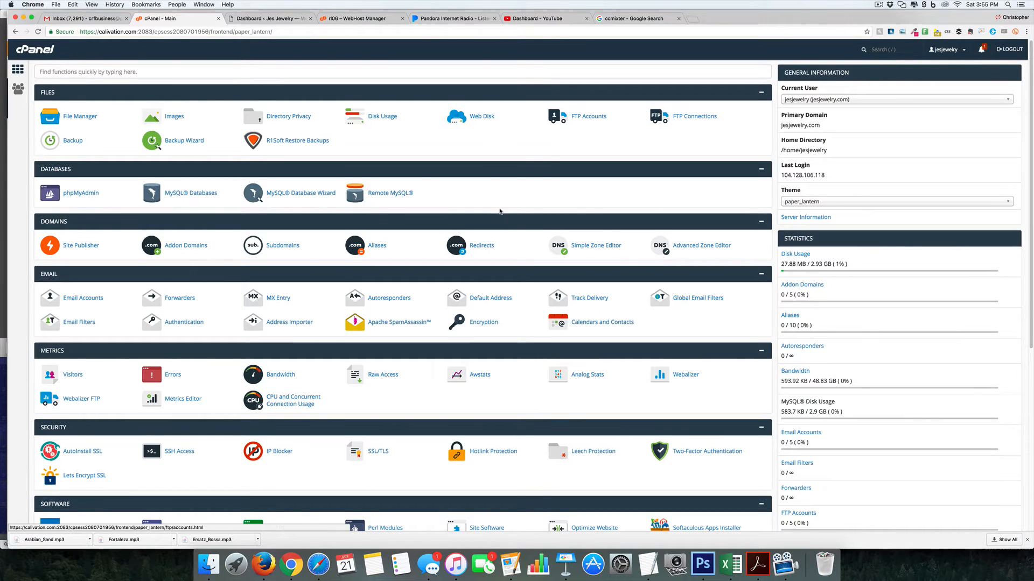
{"action": "scroll", "scroll_direction": "down", "scroll_amount": 3}
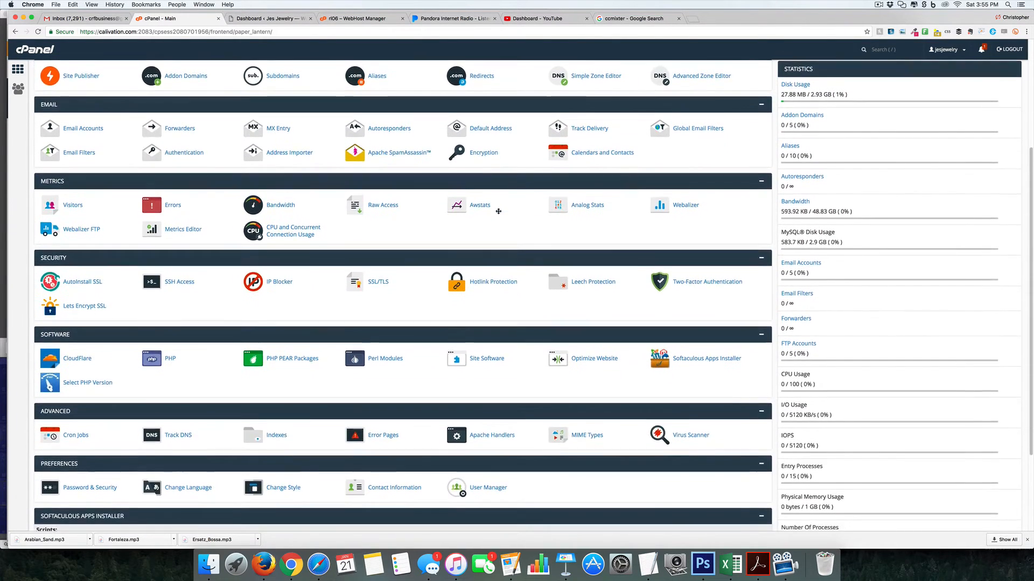
{"action": "scroll", "scroll_direction": "down", "scroll_amount": 3}
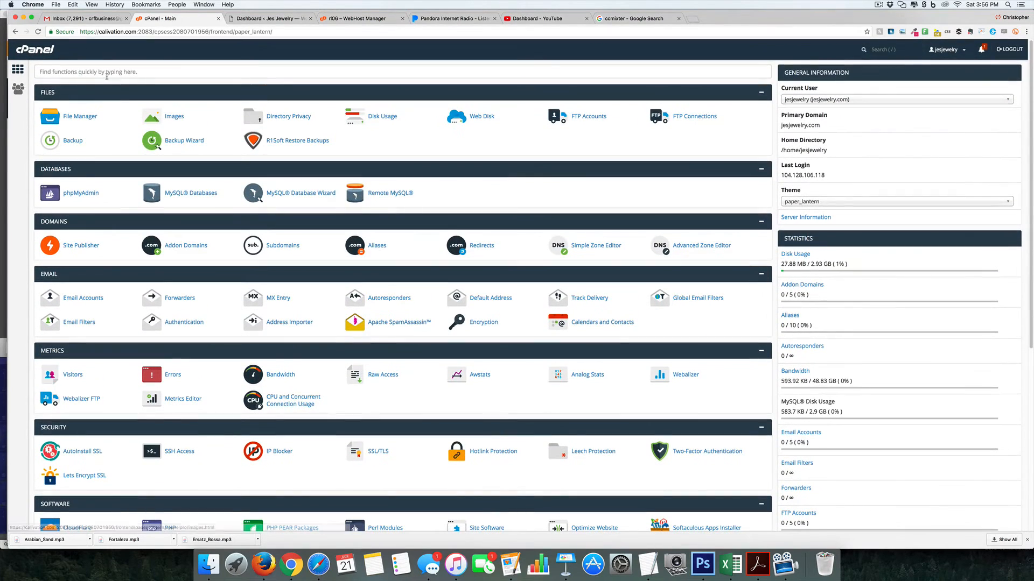
{"action": "type", "text": "let"}
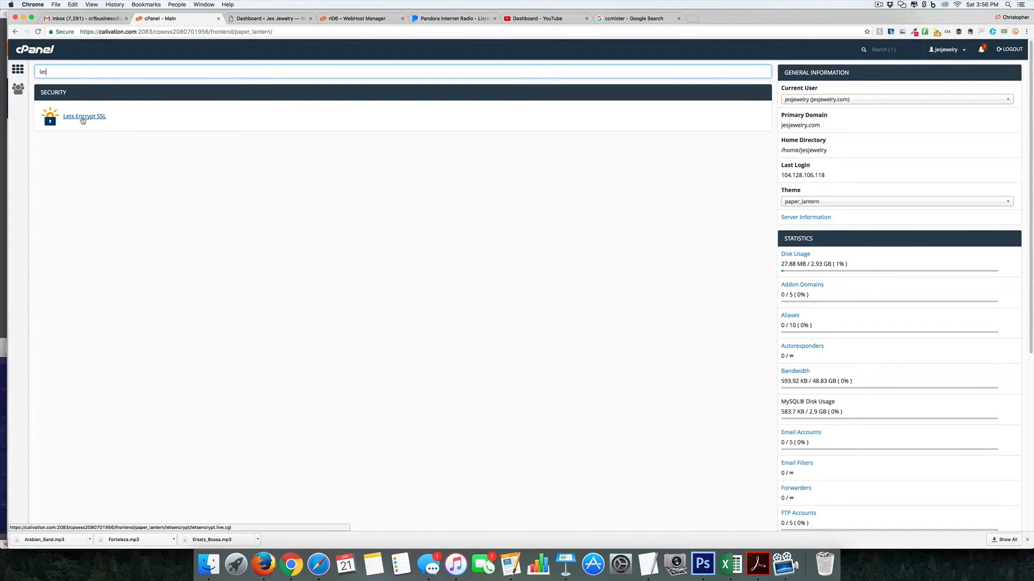
{"action": "left_click", "coordinate": [84, 116]}
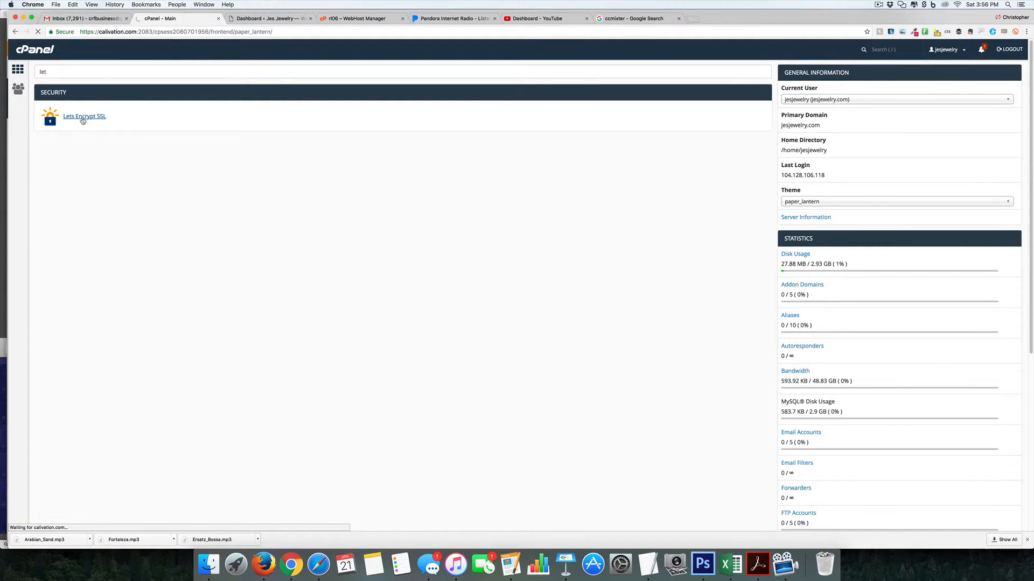
{"action": "left_click", "coordinate": [84, 117]}
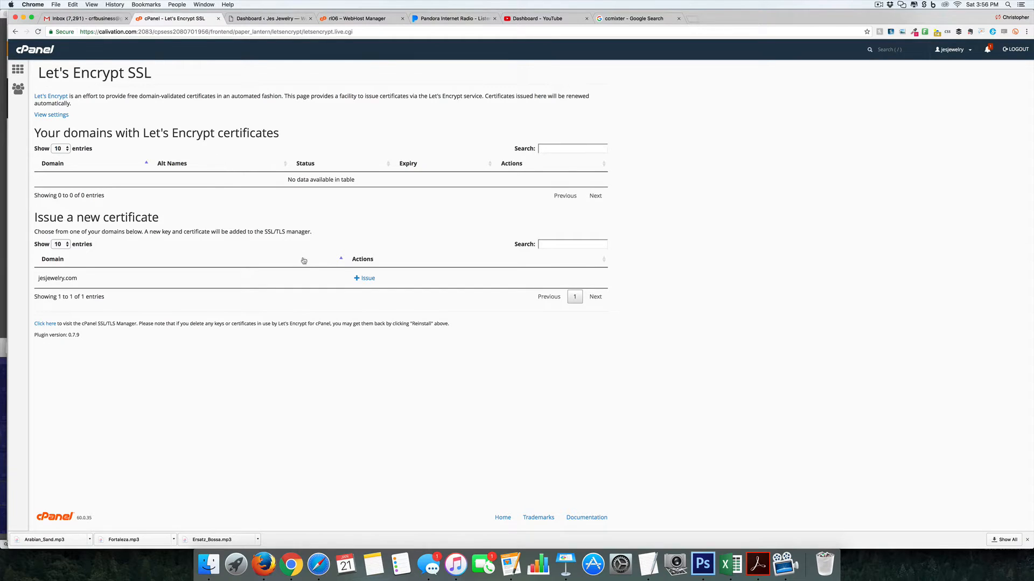
{"action": "left_click", "coordinate": [364, 277]}
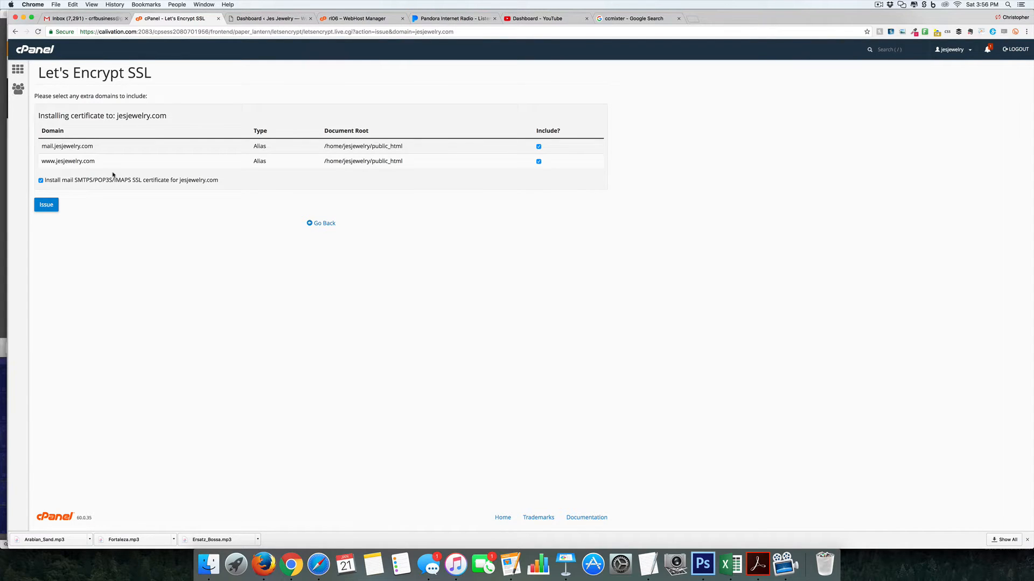
{"action": "mouse_move", "coordinate": [102, 171]}
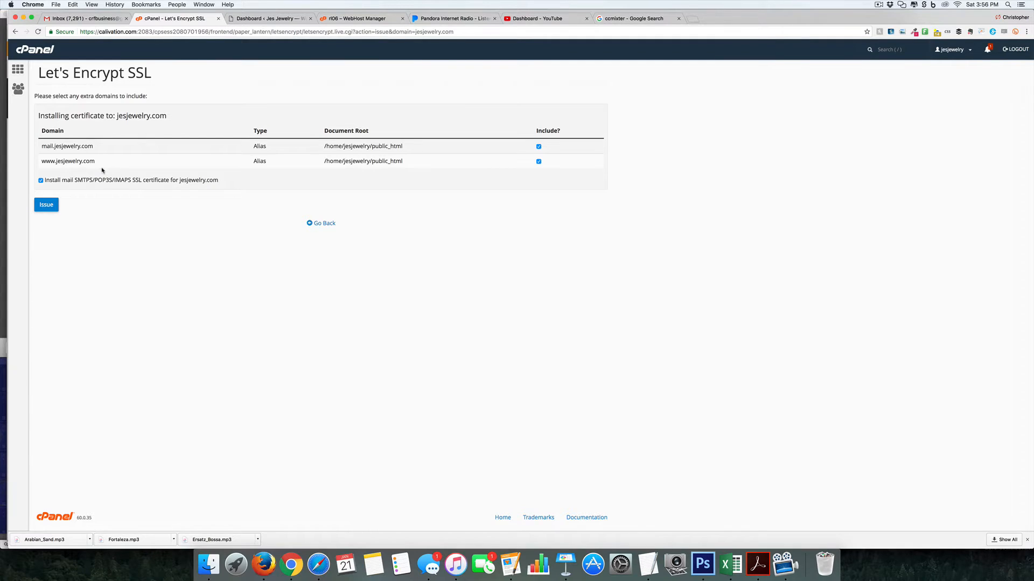
{"action": "mouse_move", "coordinate": [66, 187]}
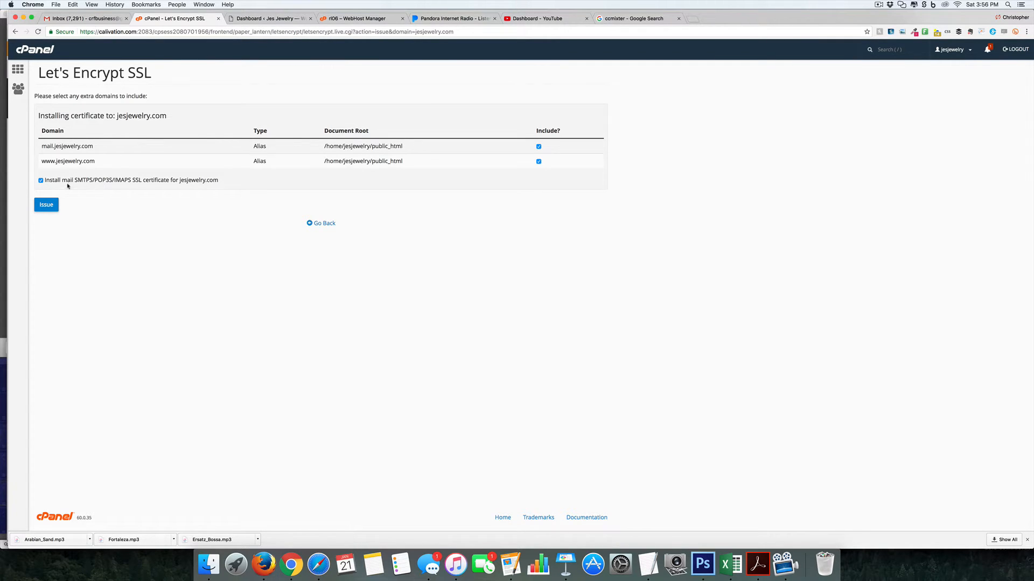
{"action": "mouse_move", "coordinate": [111, 188]}
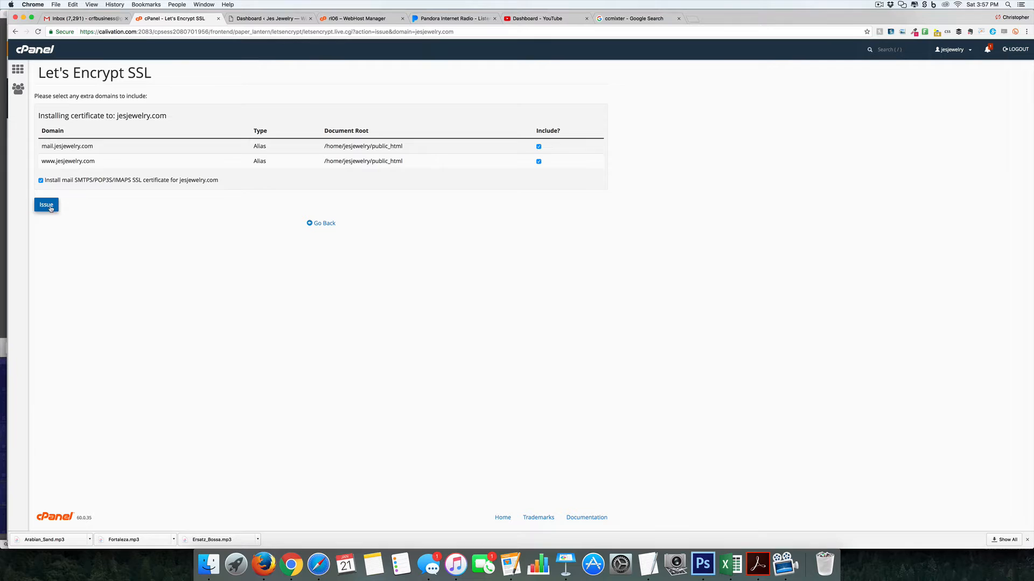
Issue the jesjewelry.com certificate, confirm it shows Installed, and return to WordPress
{"action": "left_click", "coordinate": [46, 205]}
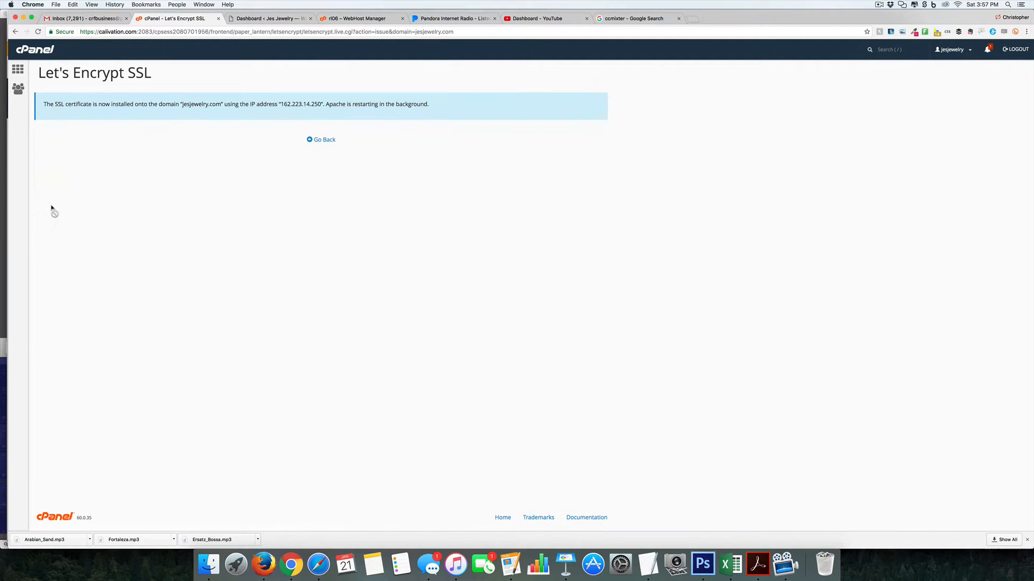
{"action": "mouse_move", "coordinate": [147, 169]}
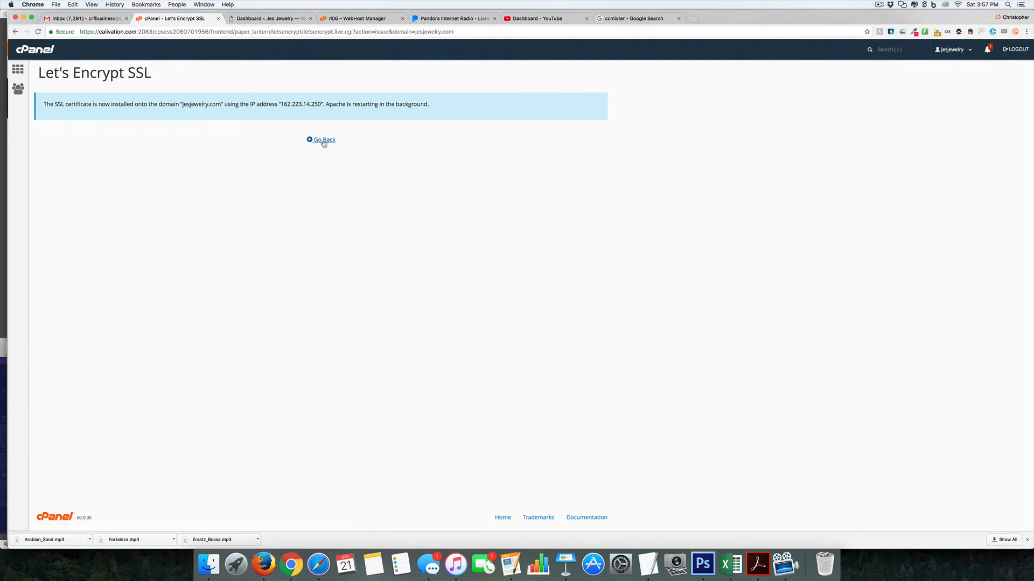
{"action": "left_click", "coordinate": [323, 139]}
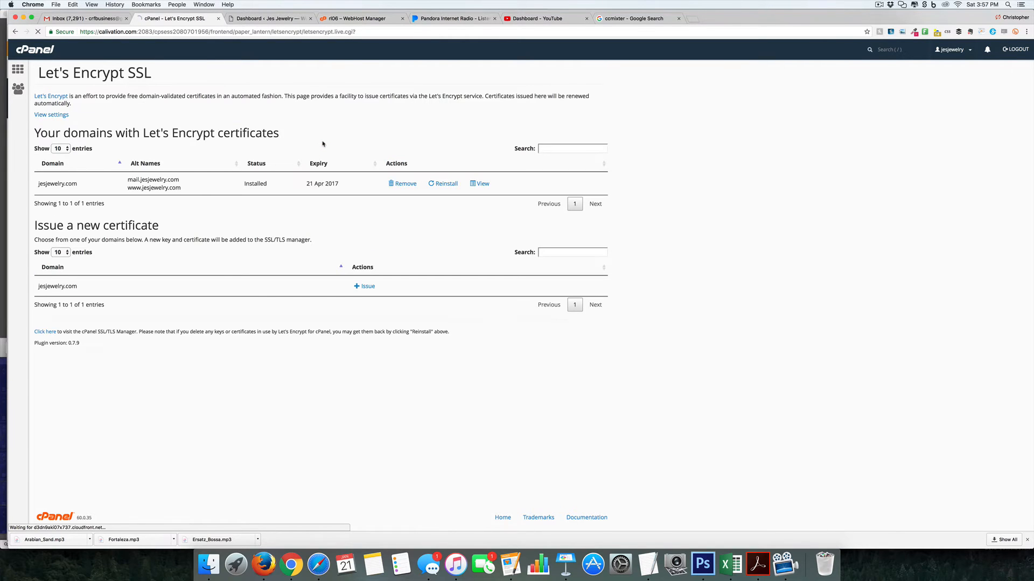
{"action": "left_click", "coordinate": [266, 18]}
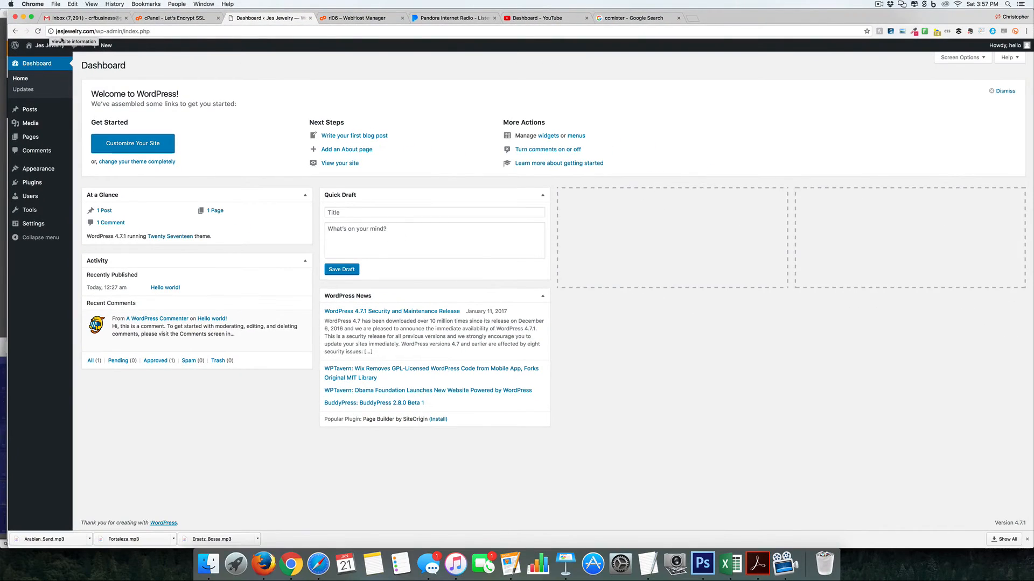
Reload the WordPress admin over https and sign in again
{"action": "left_click", "coordinate": [48, 31]}
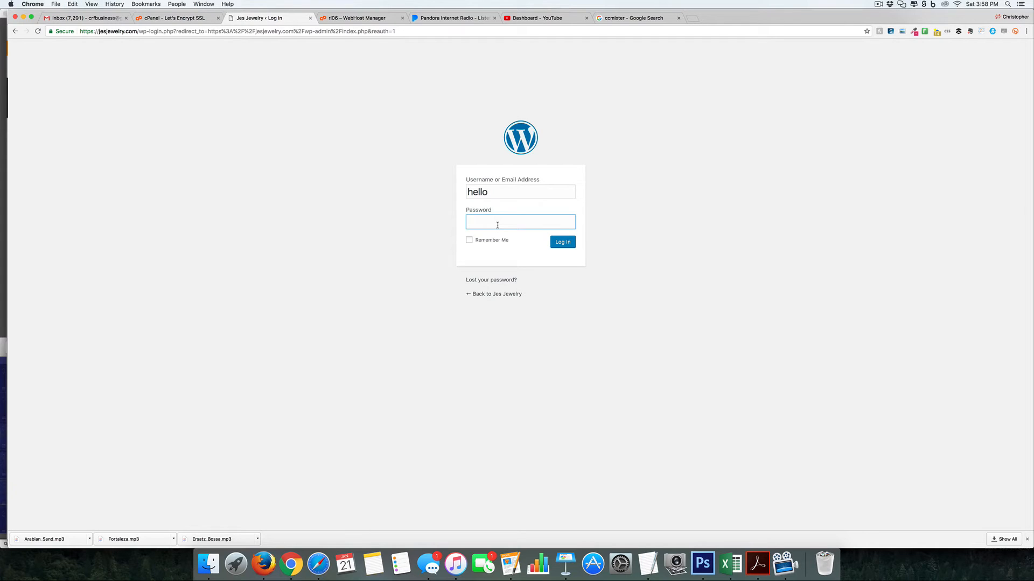
{"action": "type", "text": "password"}
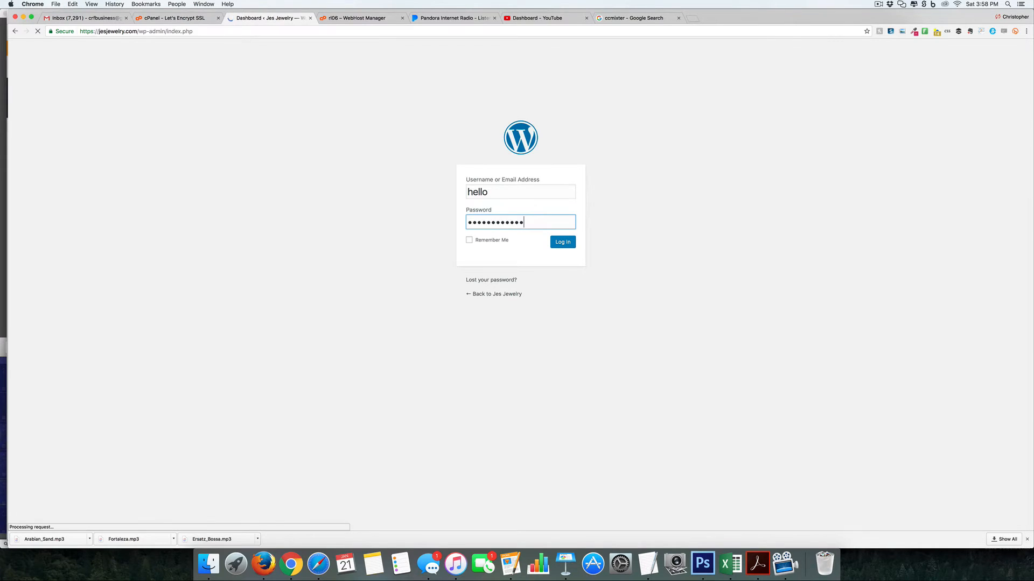
{"action": "left_click", "coordinate": [561, 242]}
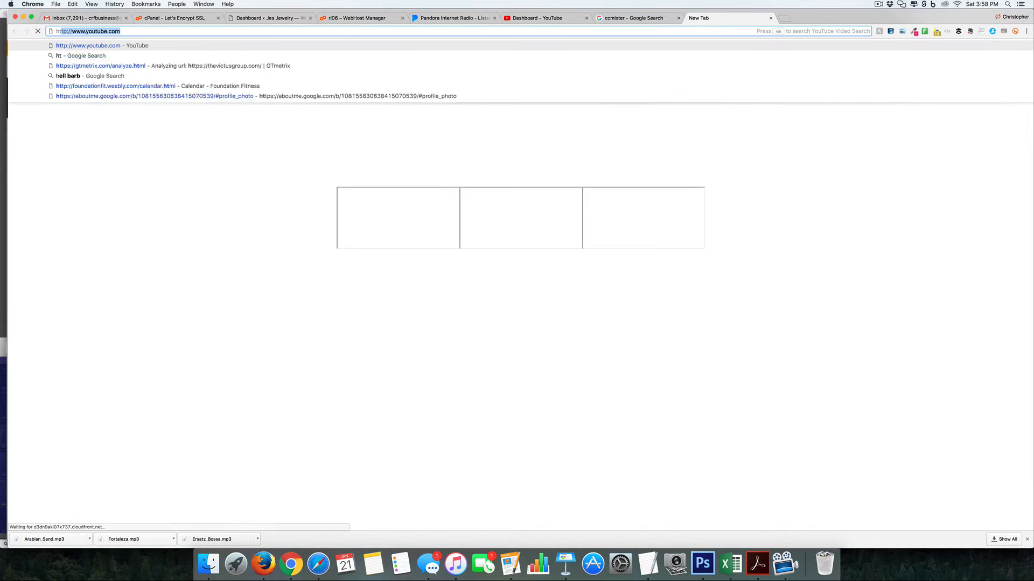
Load jesjewelry.com in the new tab to view the Jes Jewelry homepage
{"action": "type", "text": "http://je"}
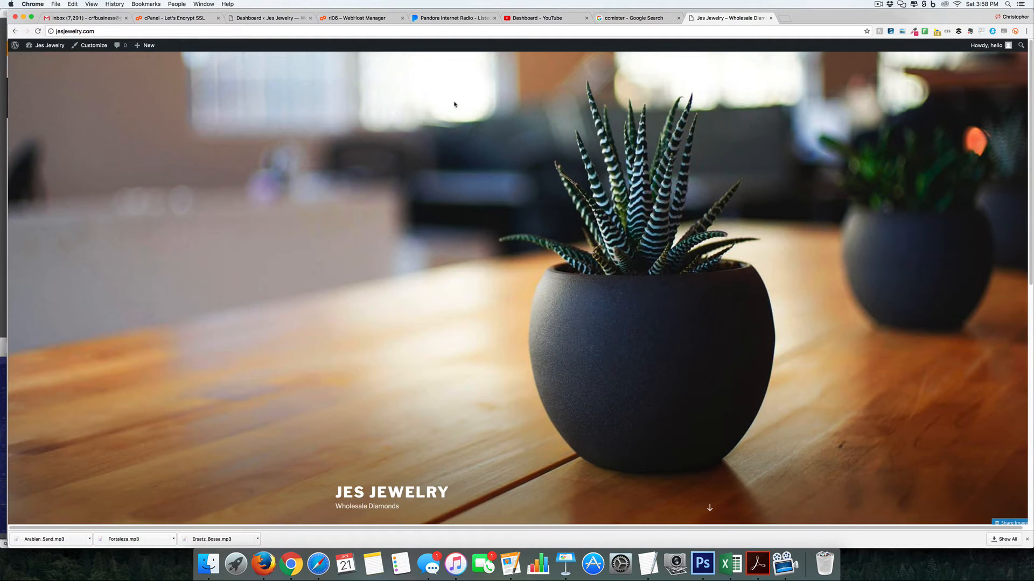
{"action": "mouse_move", "coordinate": [353, 145]}
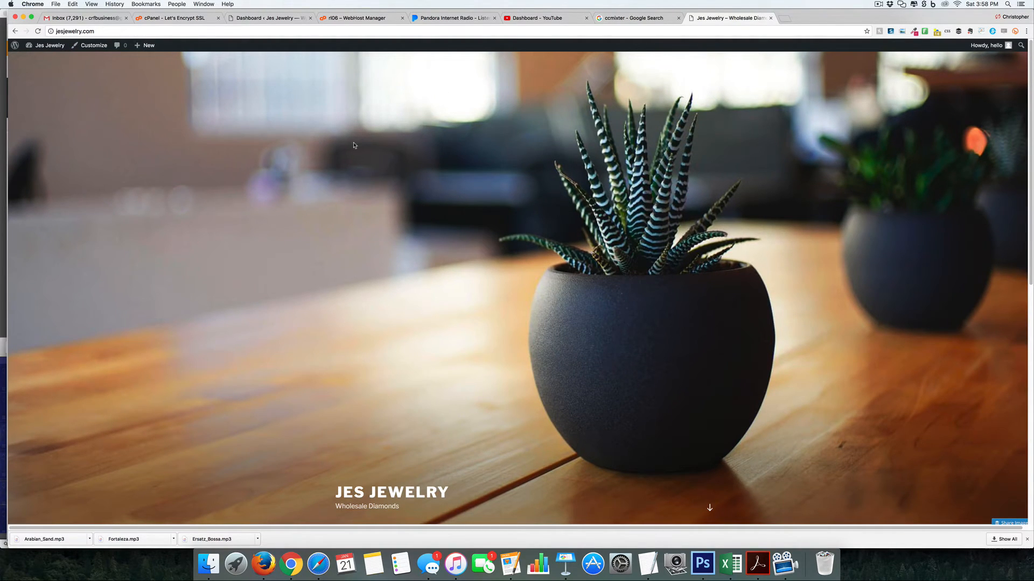
{"action": "mouse_move", "coordinate": [458, 154]}
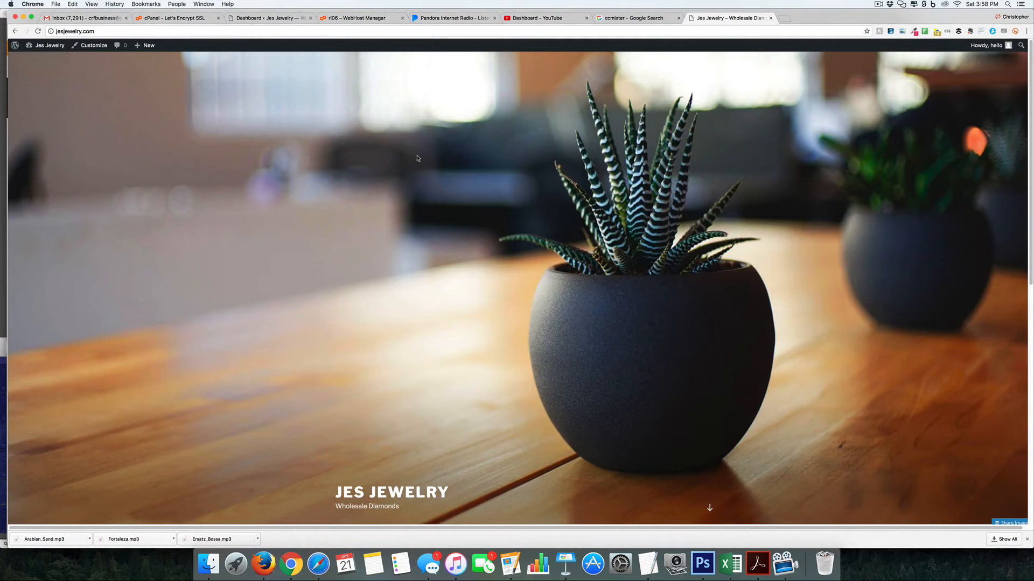
{"action": "mouse_move", "coordinate": [415, 158]}
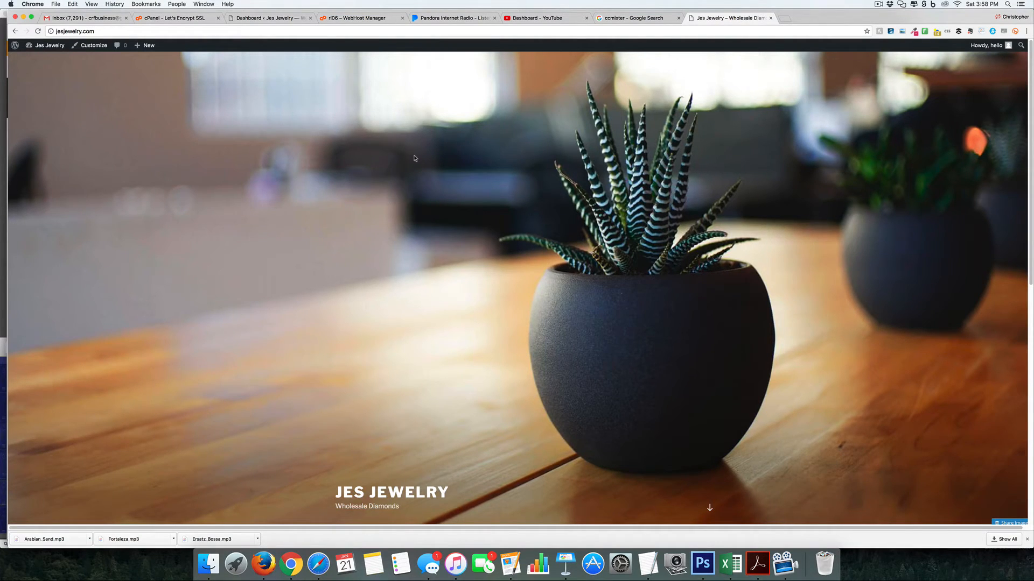
{"action": "mouse_move", "coordinate": [503, 130]}
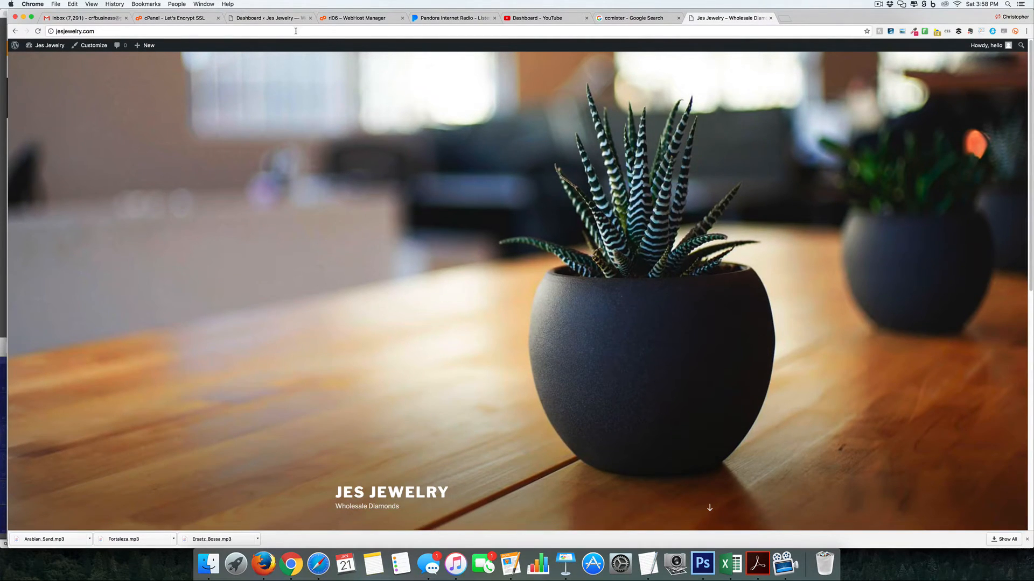
{"action": "mouse_move", "coordinate": [268, 18]}
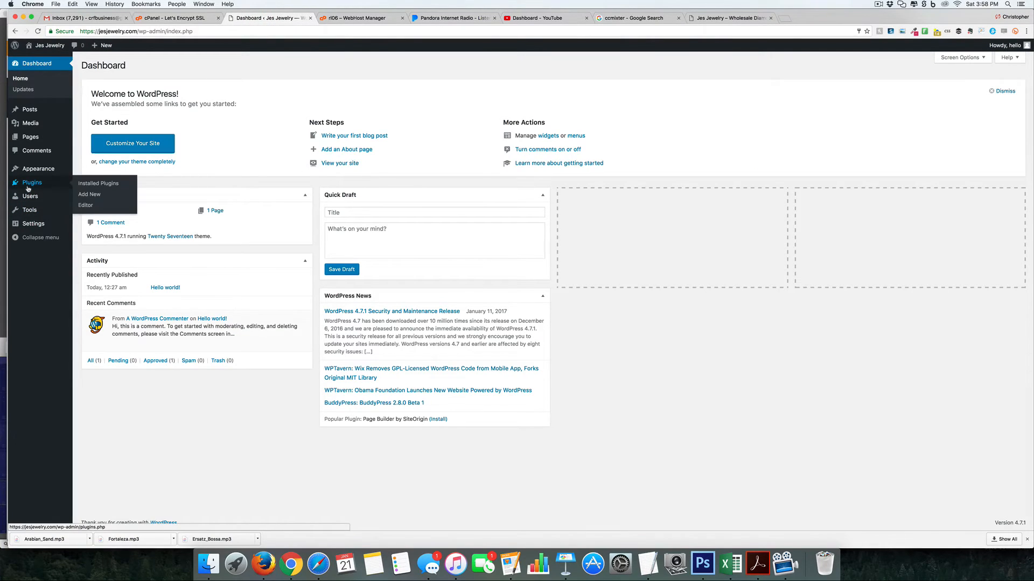
{"action": "mouse_move", "coordinate": [98, 183]}
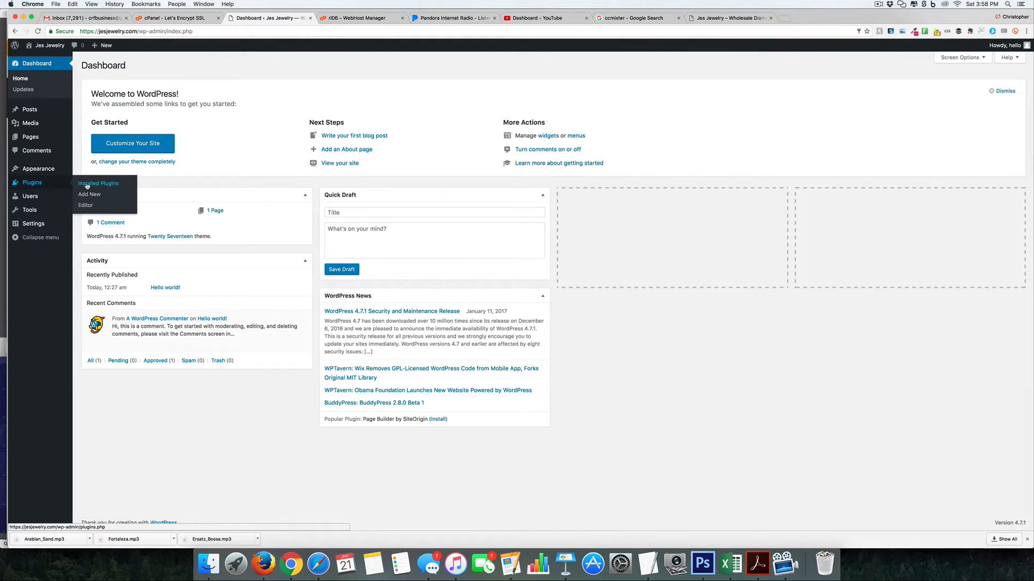
Search plugins for 'ssl', then install and activate Really Simple SSL
{"action": "left_click", "coordinate": [98, 183]}
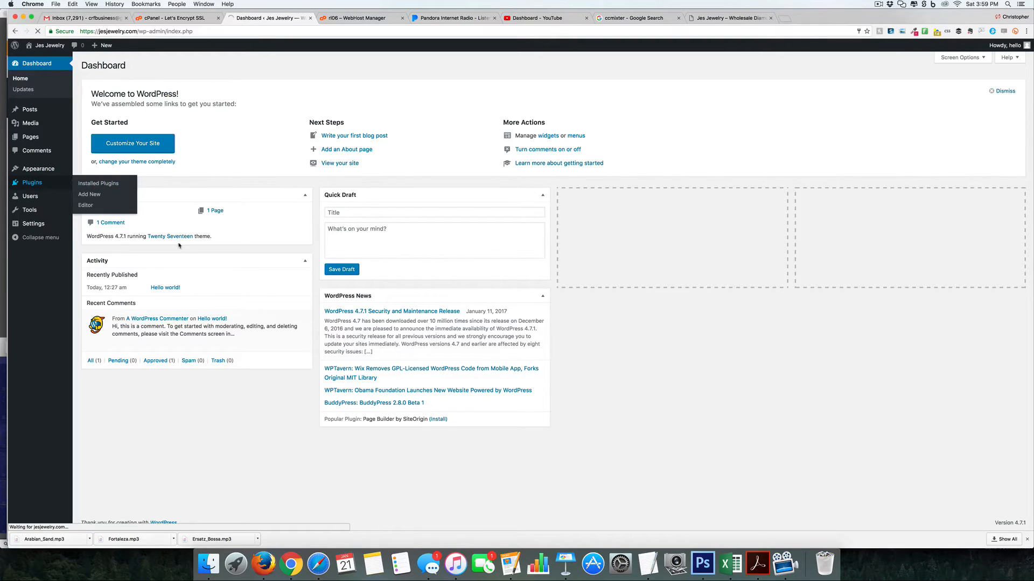
{"action": "left_click", "coordinate": [98, 183]}
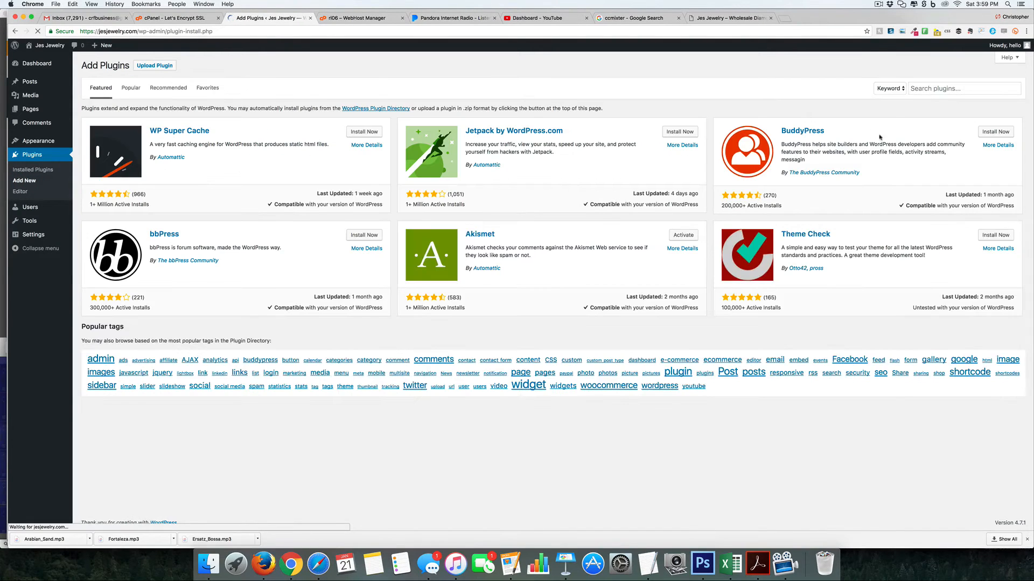
{"action": "left_click", "coordinate": [963, 88]}
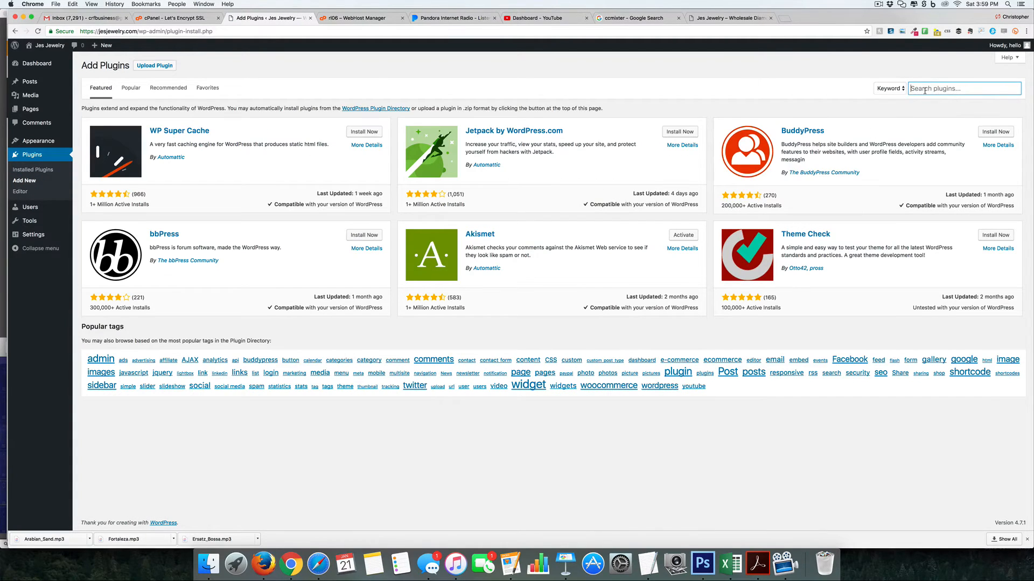
{"action": "type", "text": "ssl"}
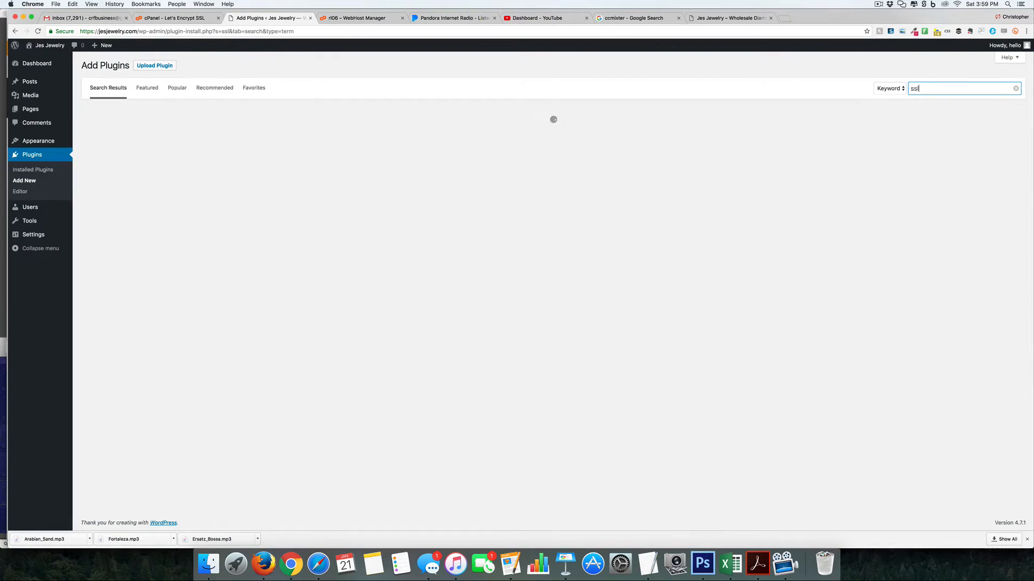
{"action": "key", "text": "Return"}
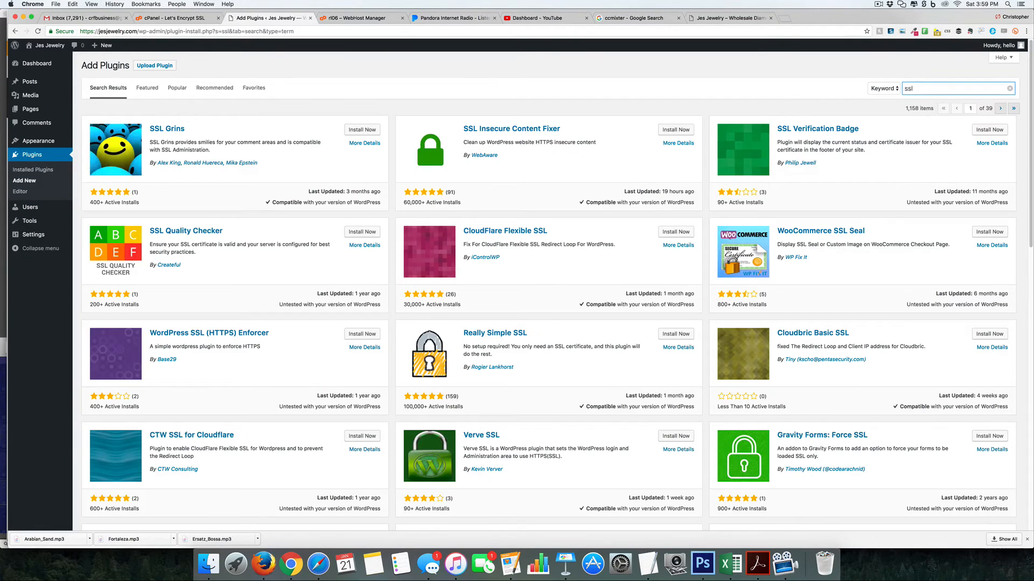
{"action": "left_click", "coordinate": [494, 333]}
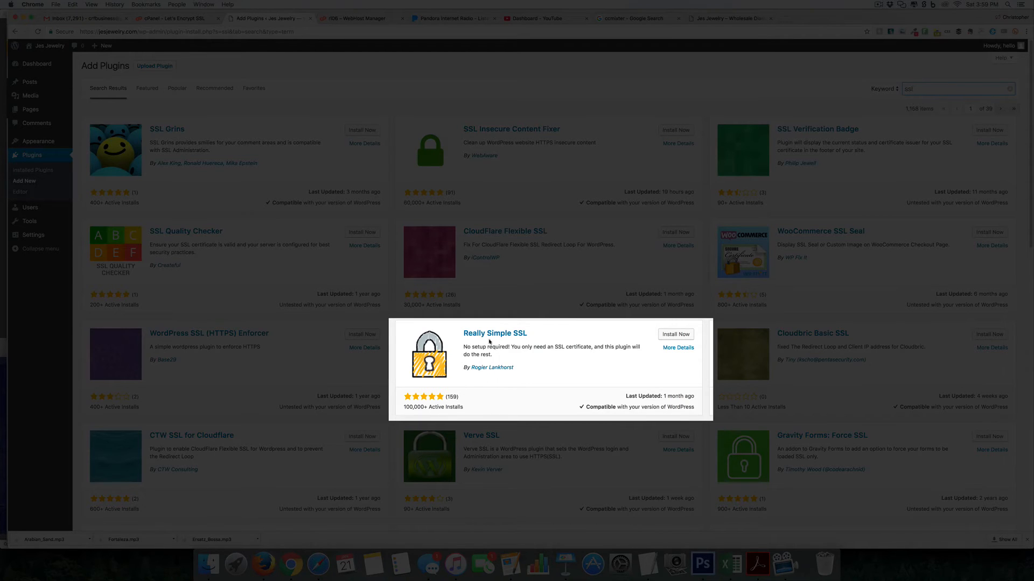
{"action": "left_click", "coordinate": [676, 335]}
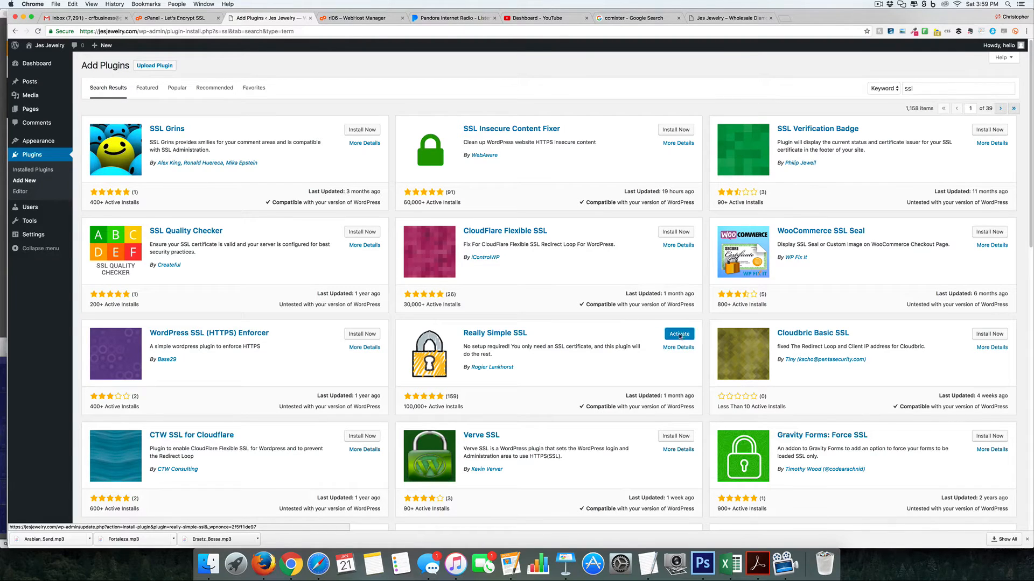
{"action": "left_click", "coordinate": [679, 334]}
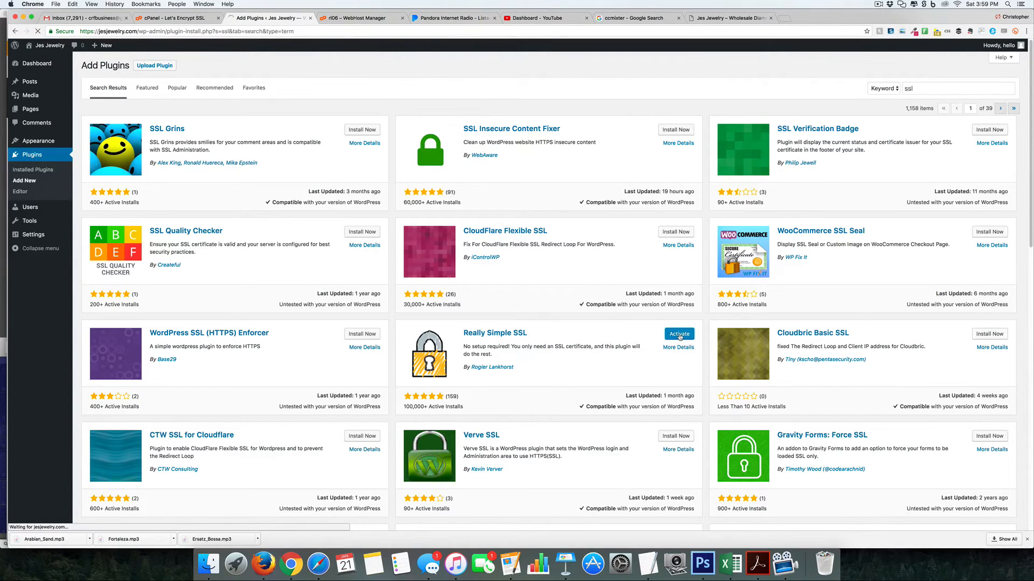
{"action": "left_click", "coordinate": [679, 334]}
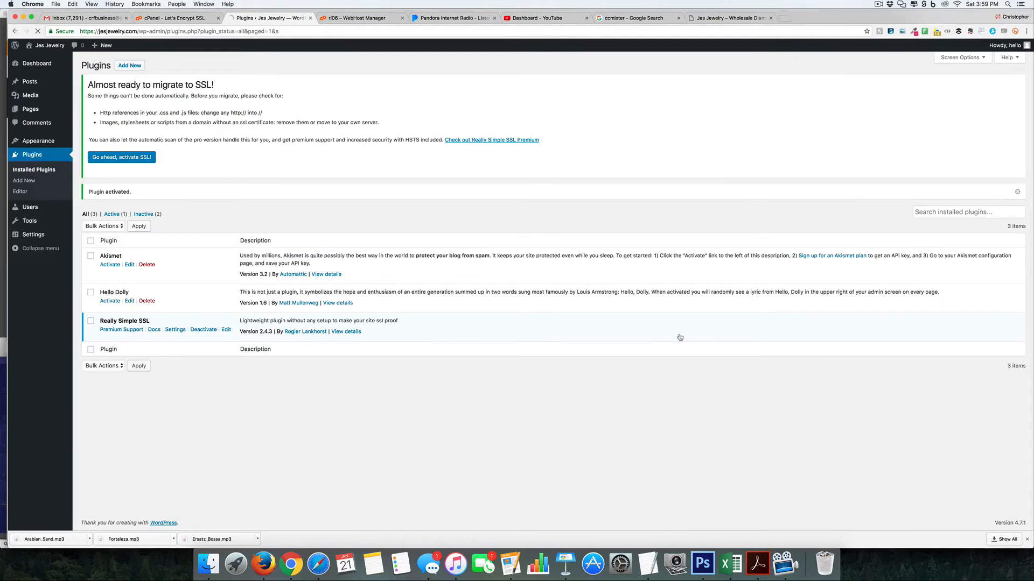
{"action": "mouse_move", "coordinate": [210, 166]}
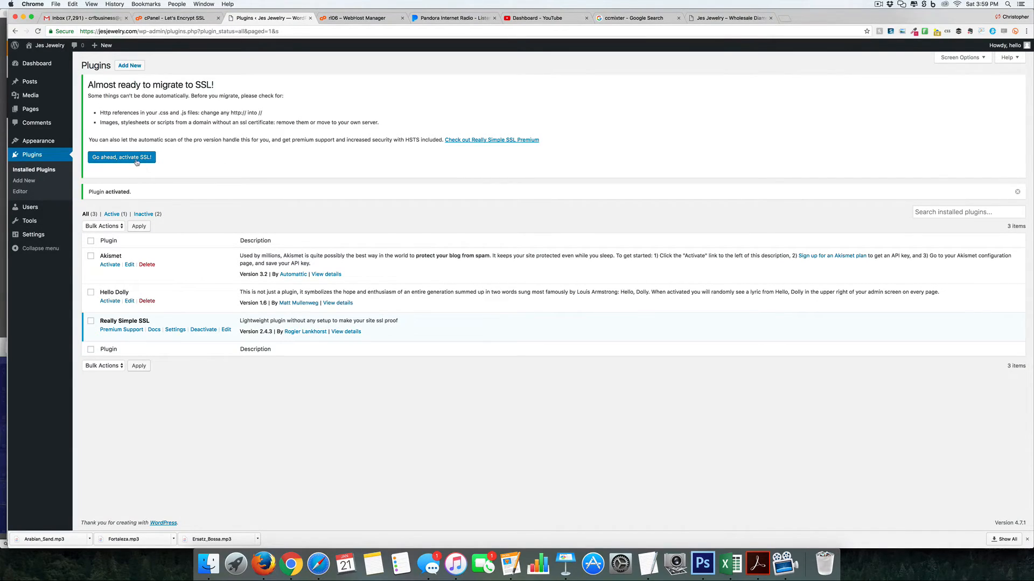
Turn on SSL for the site with 'Go ahead, activate SSL!'
{"action": "left_click", "coordinate": [121, 157]}
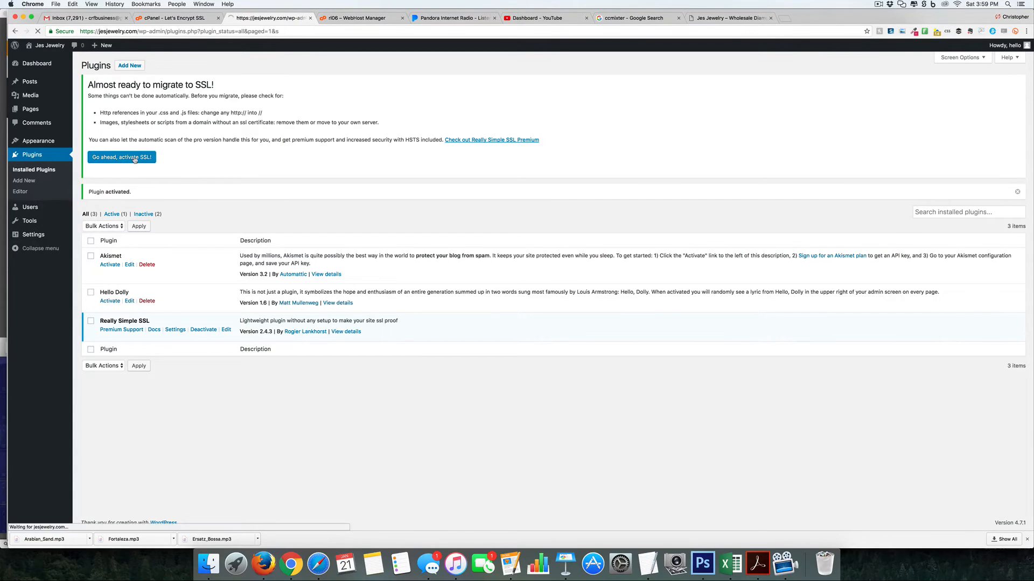
{"action": "left_click", "coordinate": [121, 157]}
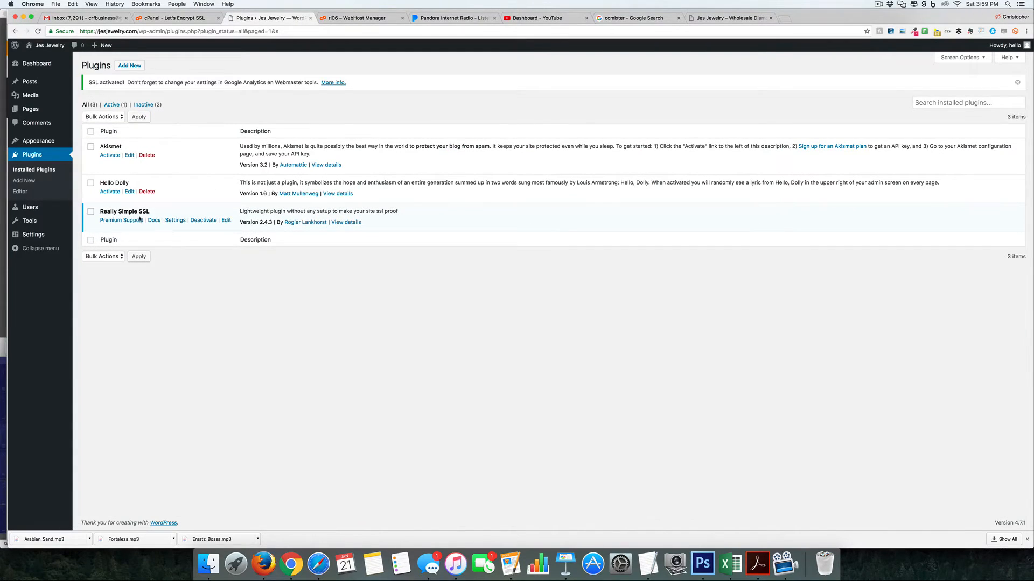
{"action": "left_click", "coordinate": [175, 220]}
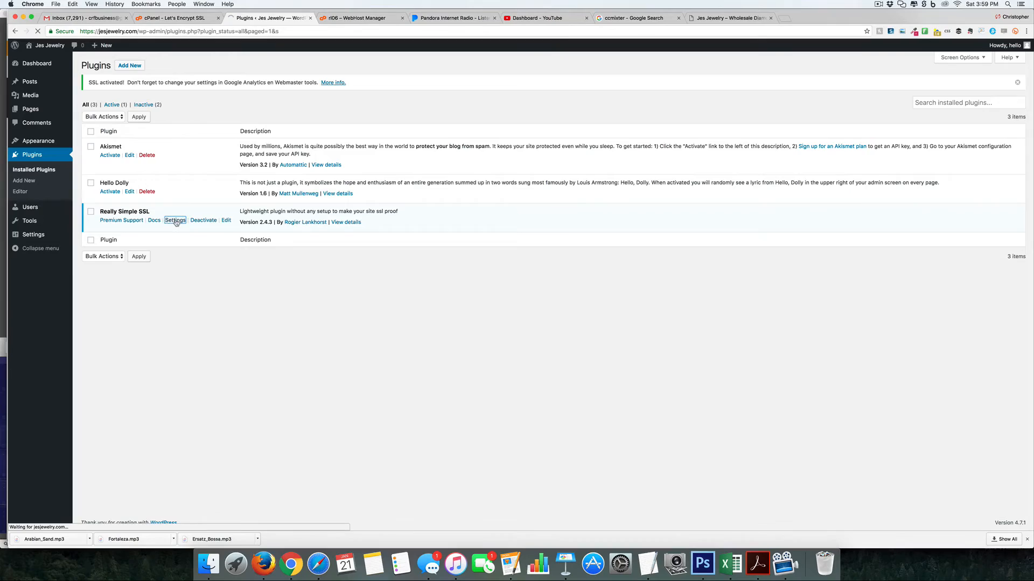
Log back in as 'hello', check the SSL Settings options, then return to Configuration
{"action": "left_click", "coordinate": [175, 221]}
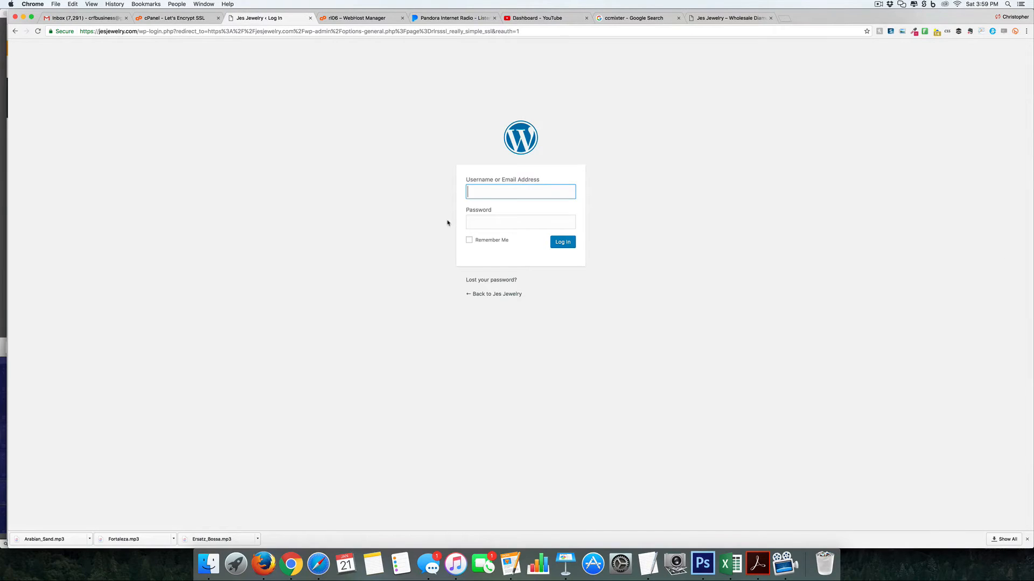
{"action": "type", "text": "hello"}
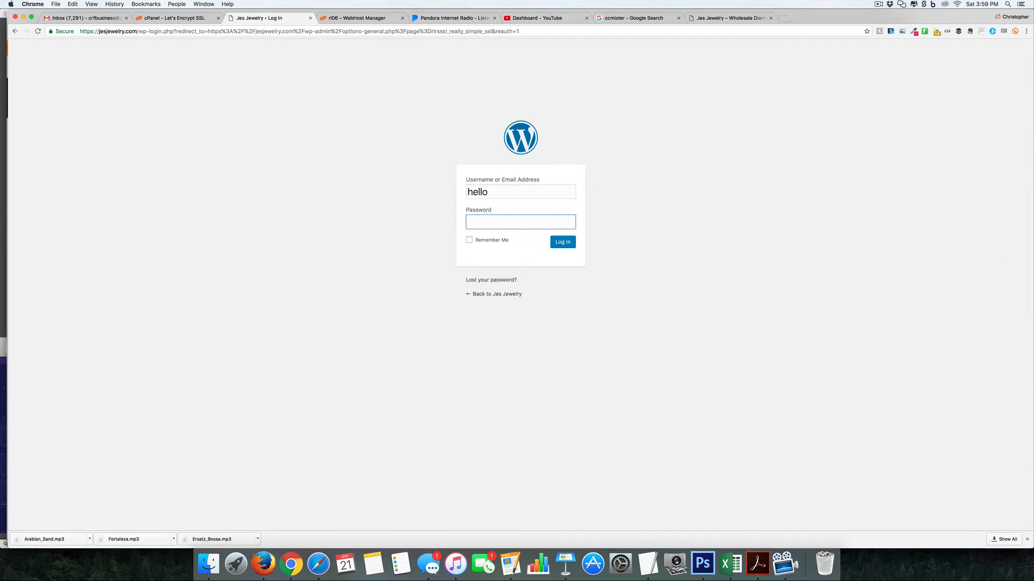
{"action": "type", "text": "password"}
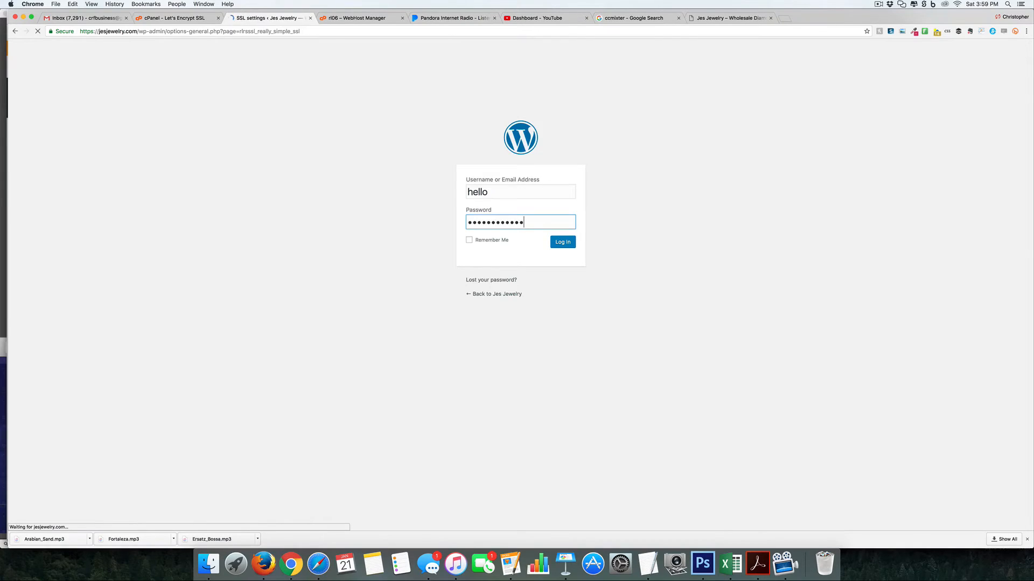
{"action": "left_click", "coordinate": [561, 242]}
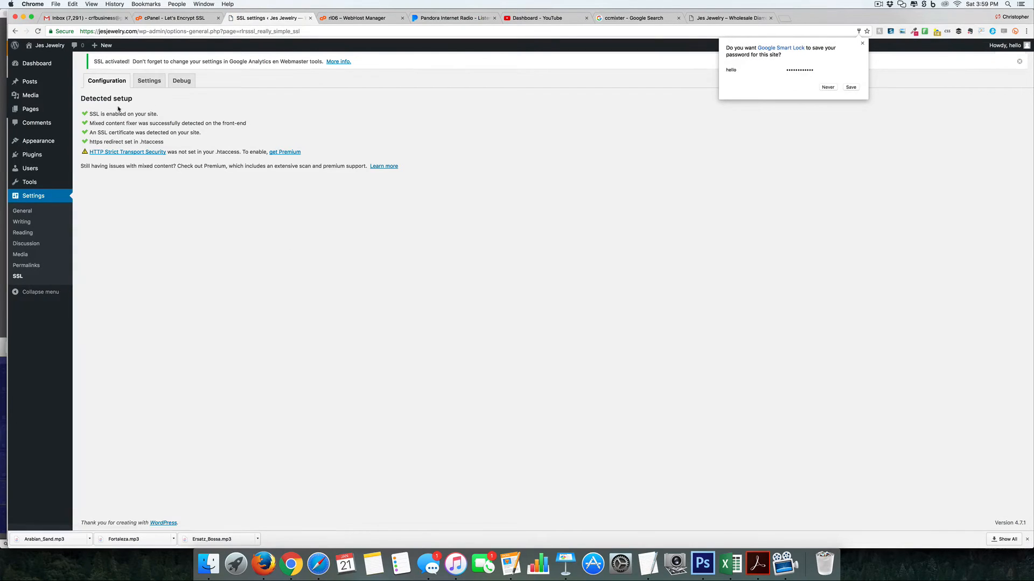
{"action": "left_click", "coordinate": [148, 80]}
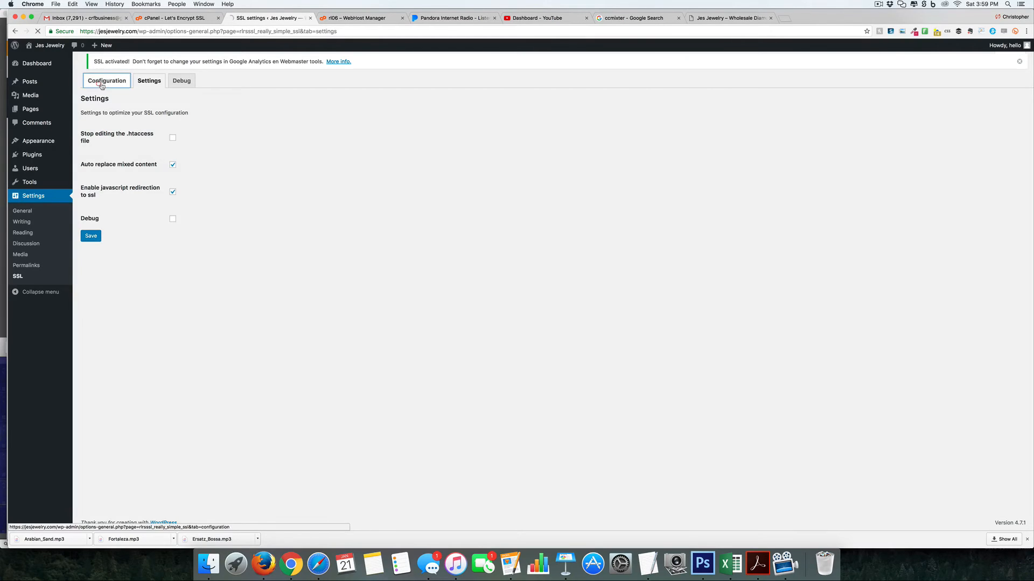
{"action": "left_click", "coordinate": [822, 18]}
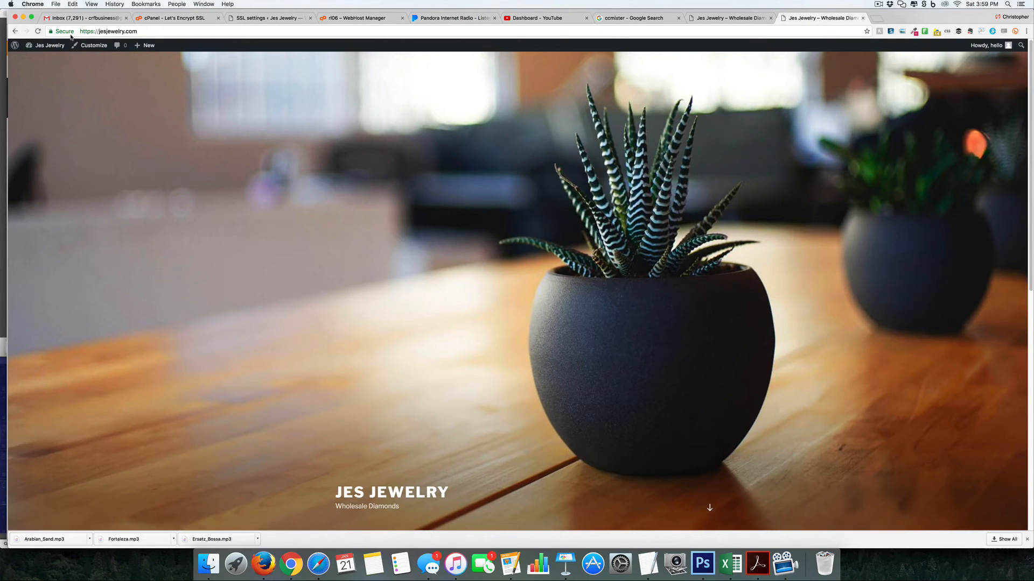
Confirm the frontend shows the secure https padlock, then return to the SSL settings
{"action": "left_click", "coordinate": [269, 18]}
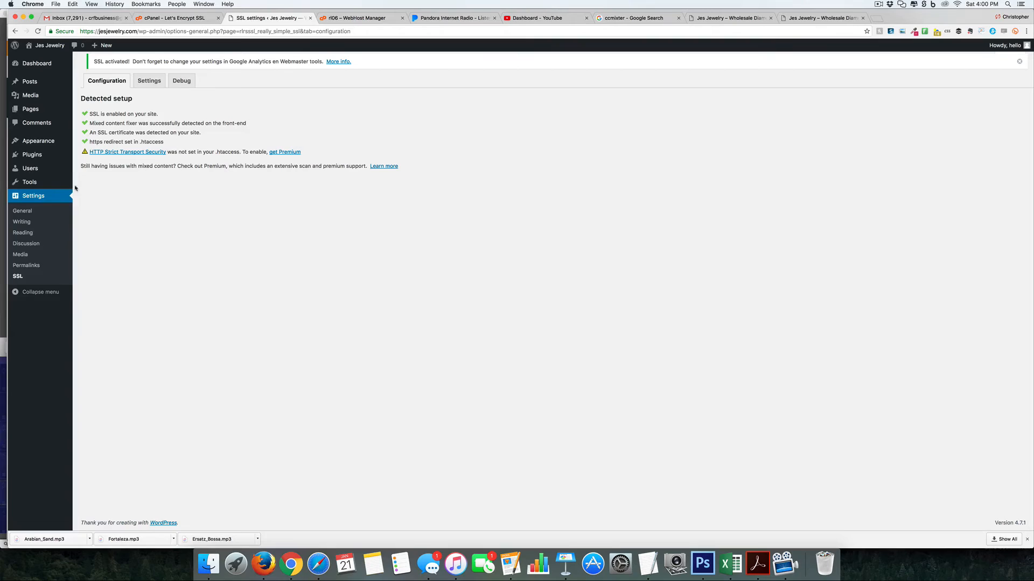
{"action": "mouse_move", "coordinate": [37, 141]}
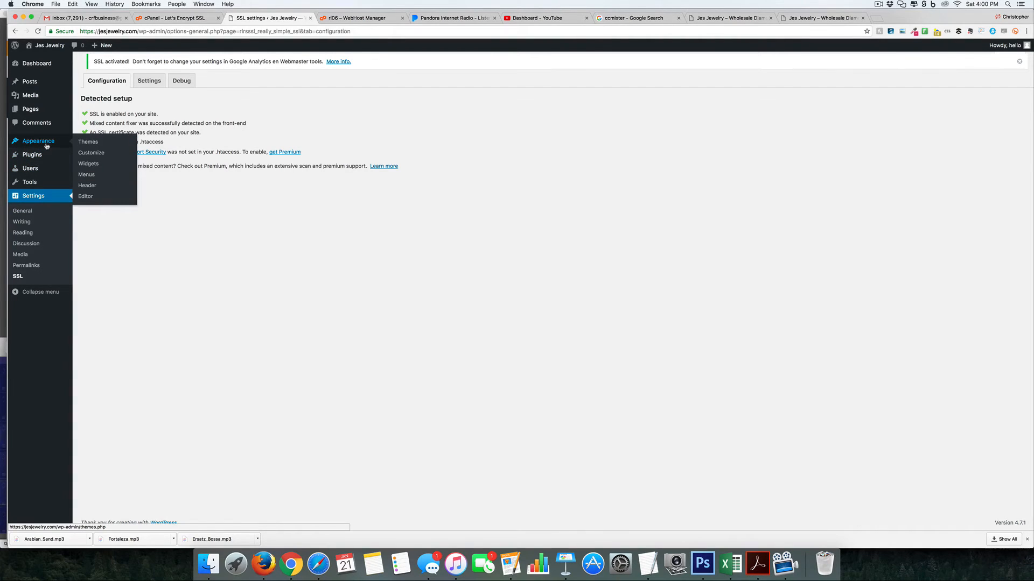
{"action": "mouse_move", "coordinate": [32, 154]}
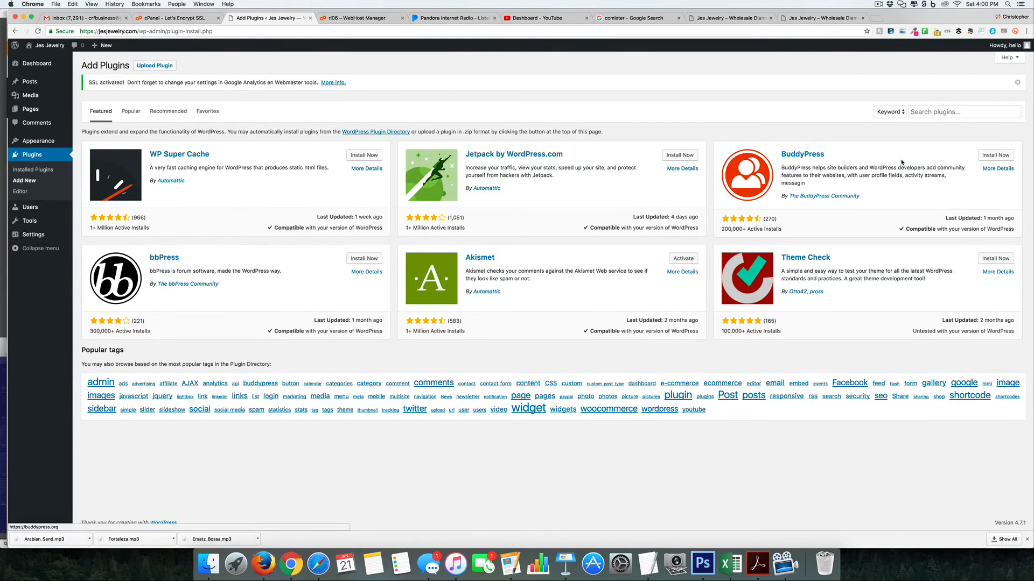
Search plugins for 'sear', then install and activate Search & Replace
{"action": "type", "text": "search"}
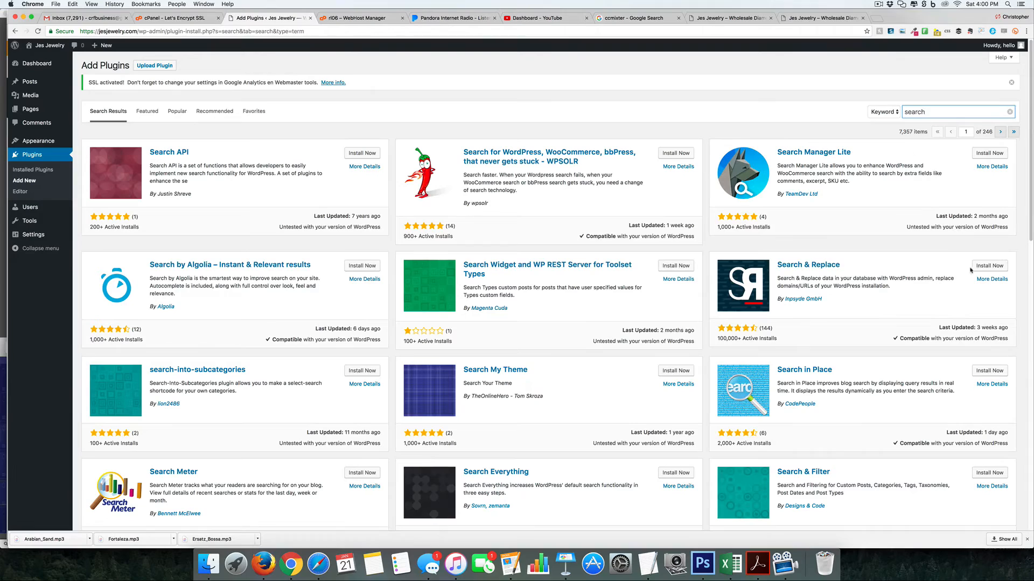
{"action": "left_click", "coordinate": [989, 265]}
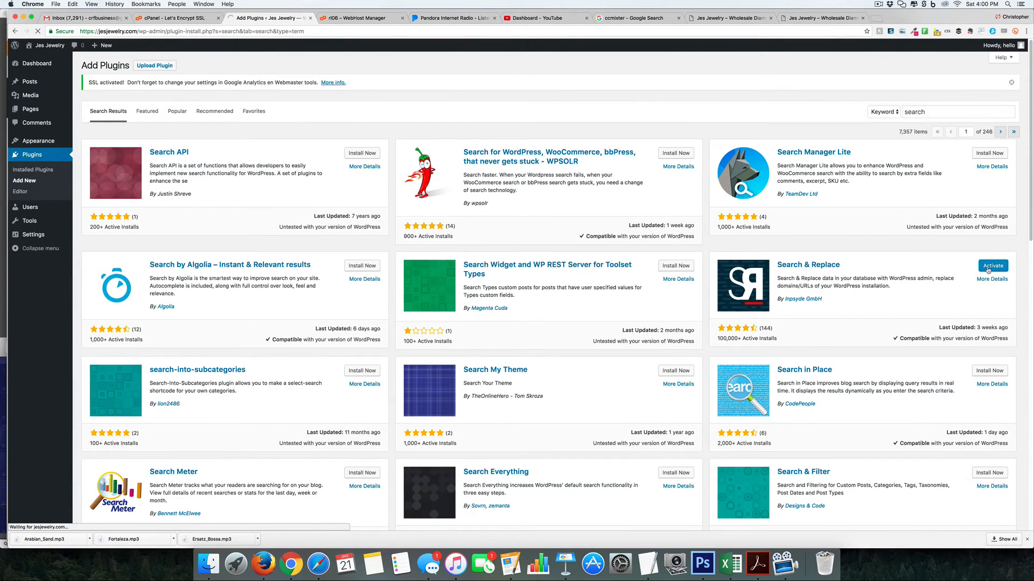
{"action": "left_click", "coordinate": [991, 265]}
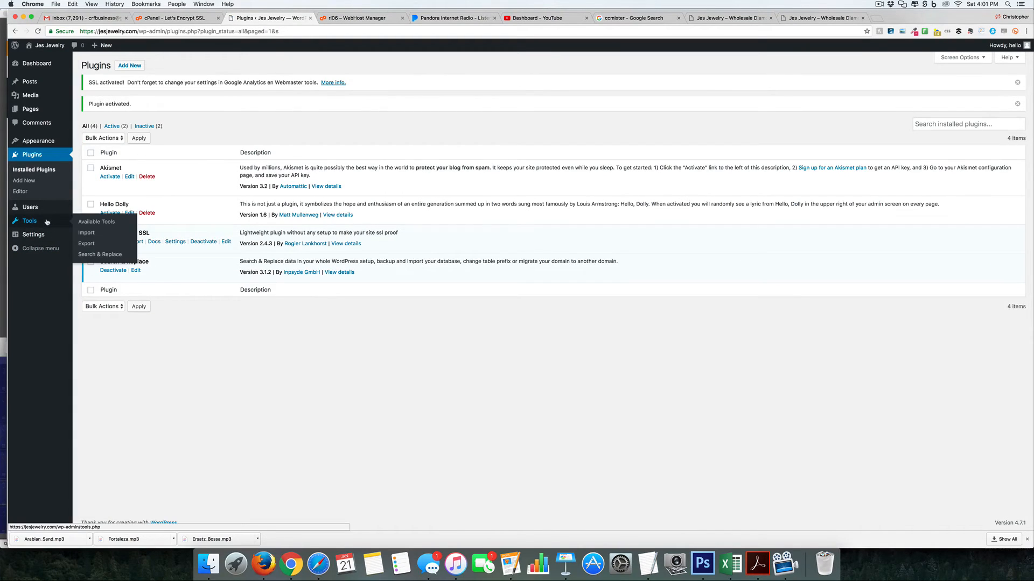
{"action": "left_click", "coordinate": [100, 255]}
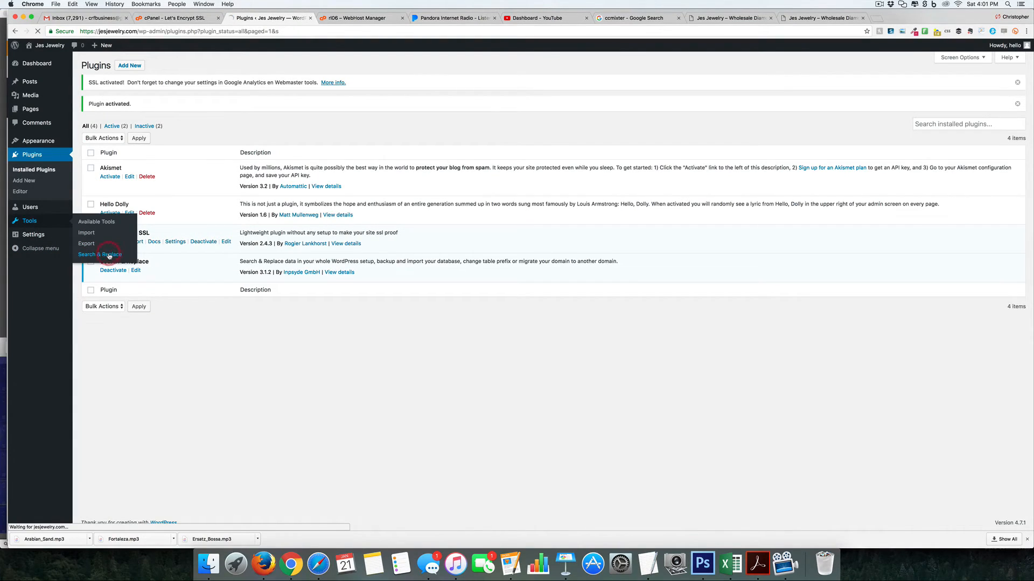
{"action": "left_click", "coordinate": [100, 255]}
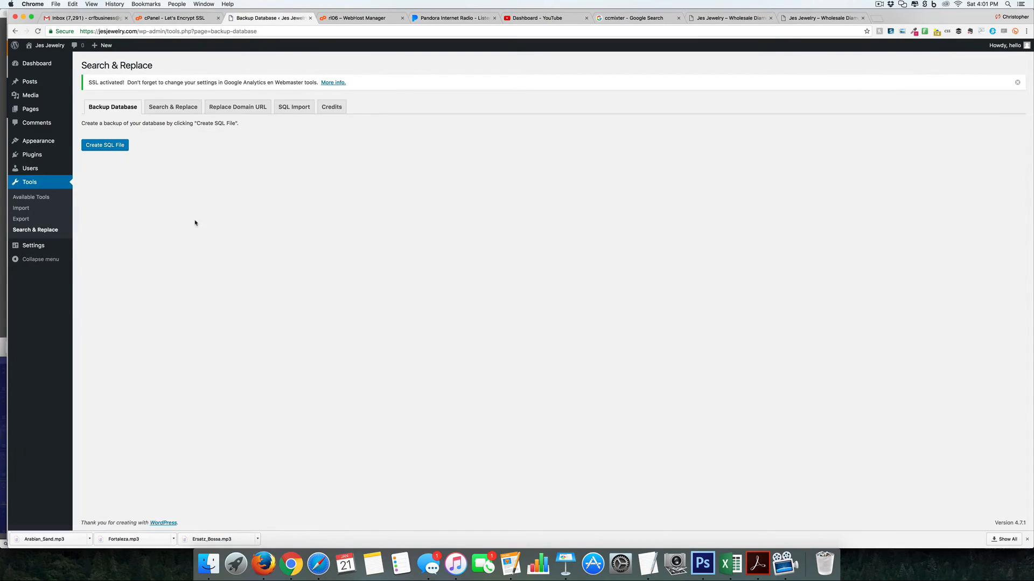
{"action": "mouse_move", "coordinate": [202, 130]}
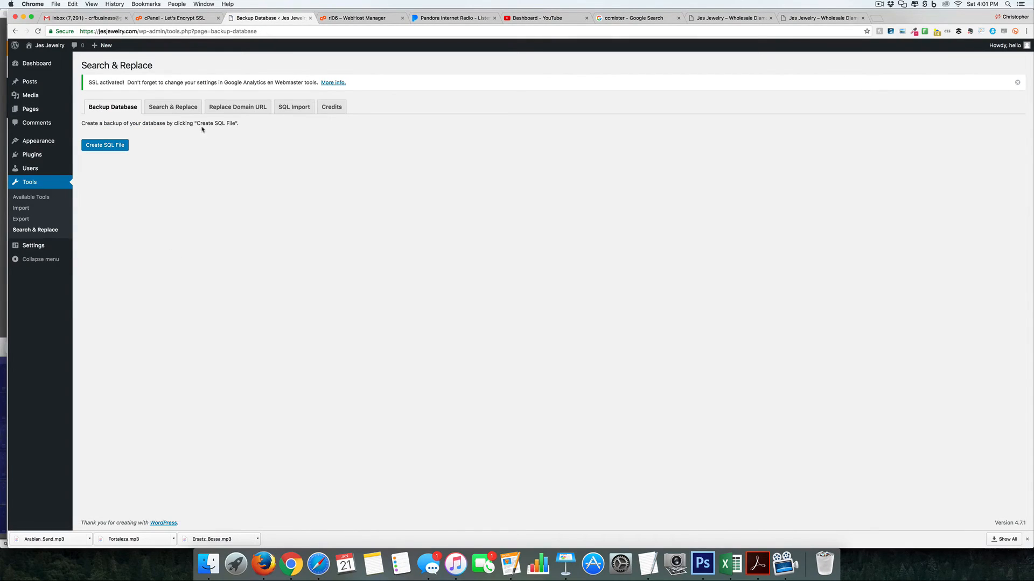
{"action": "left_click", "coordinate": [173, 107]}
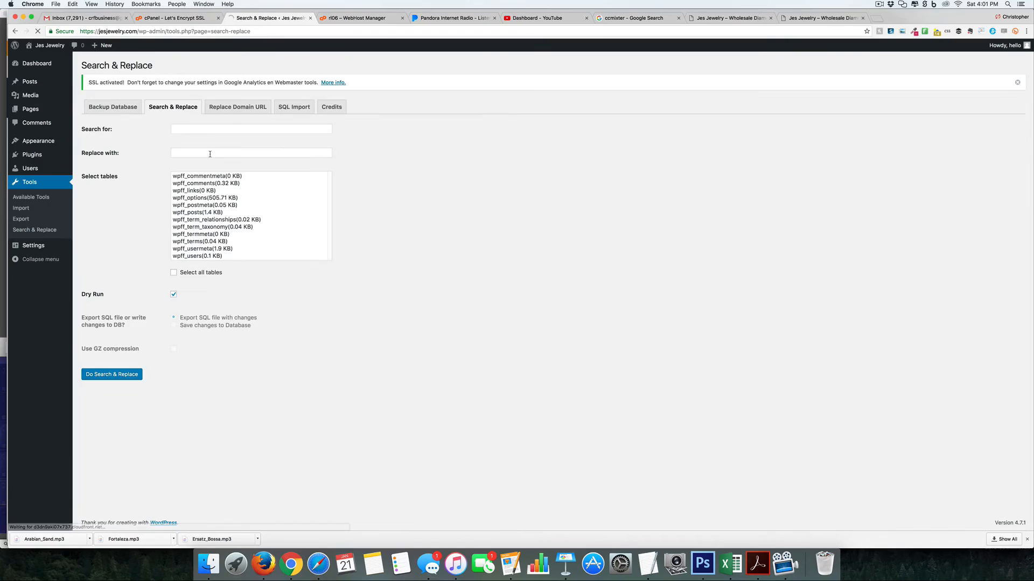
{"action": "left_click", "coordinate": [251, 128]}
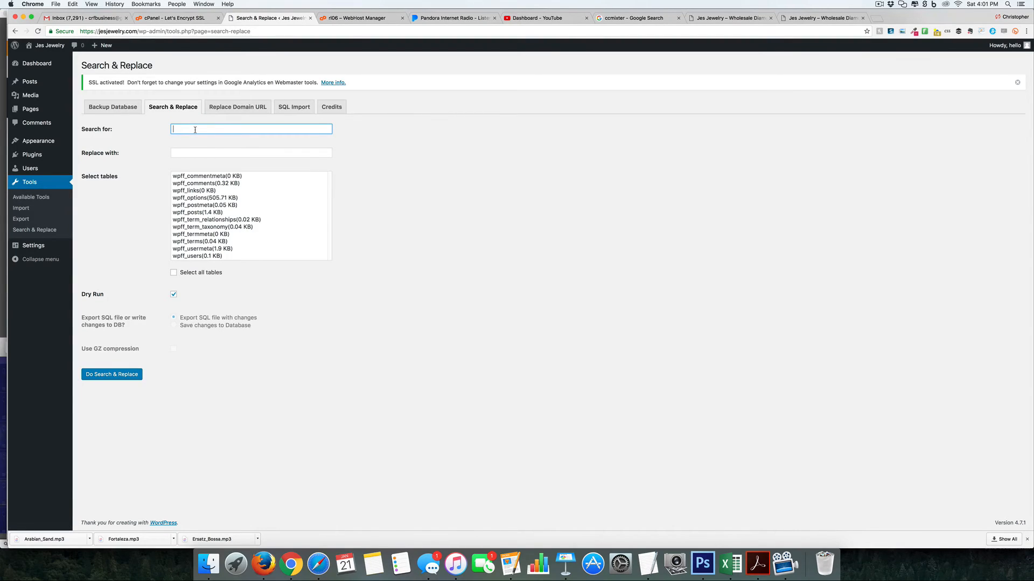
{"action": "type", "text": "http://"}
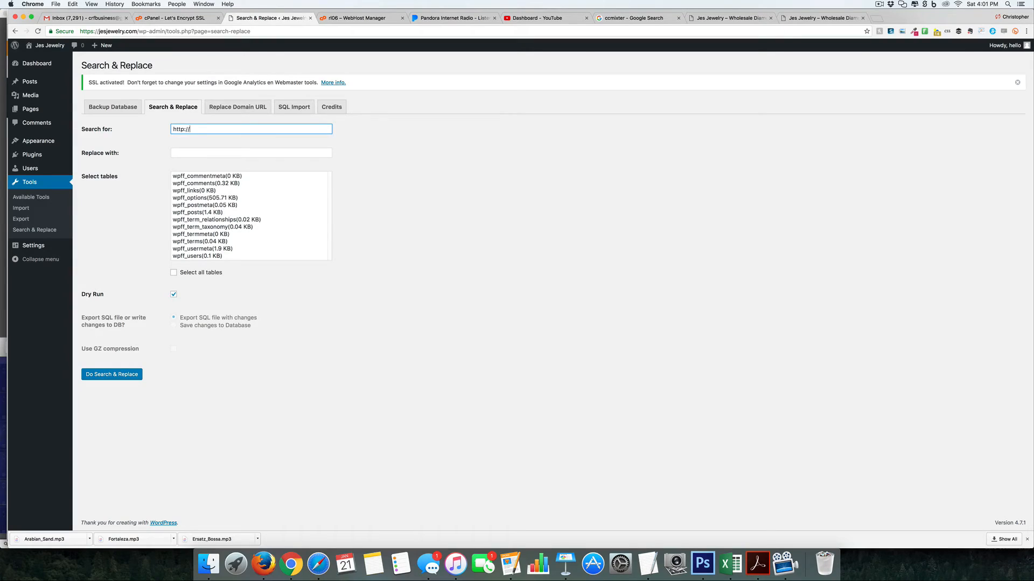
{"action": "type", "text": "jesjewelry.com"}
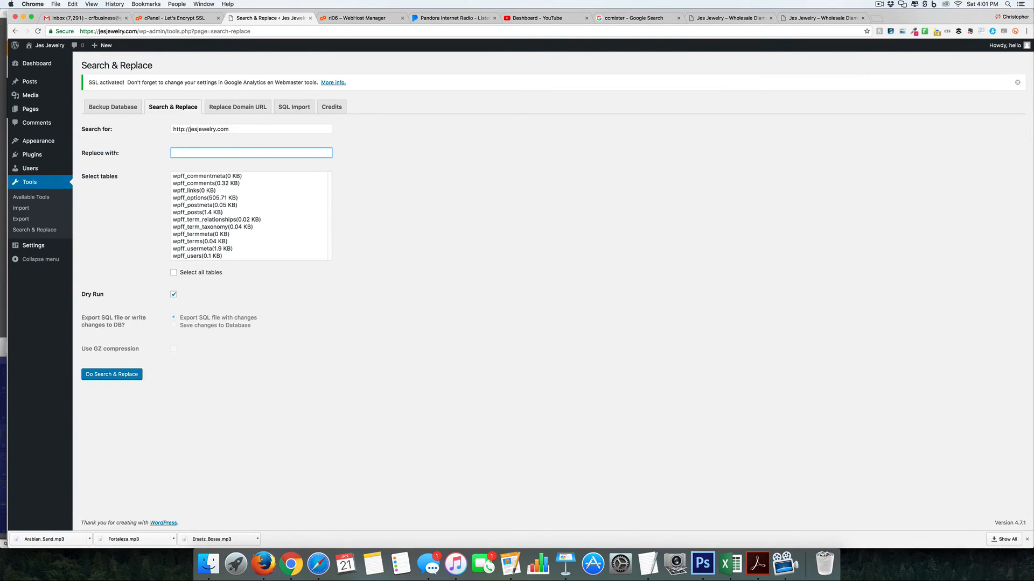
{"action": "type", "text": "https"}
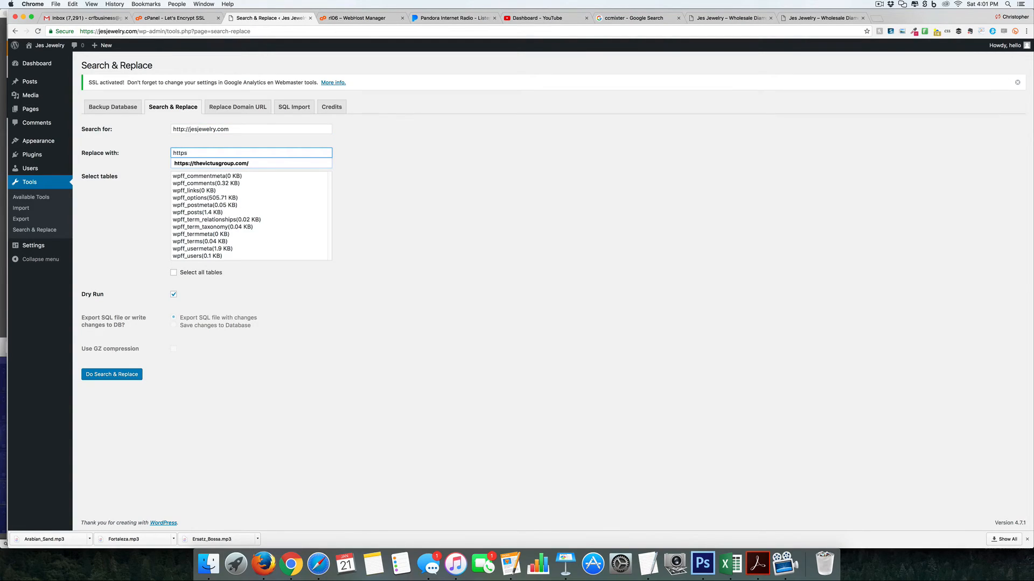
{"action": "type", "text": "://jesjewerly.com"}
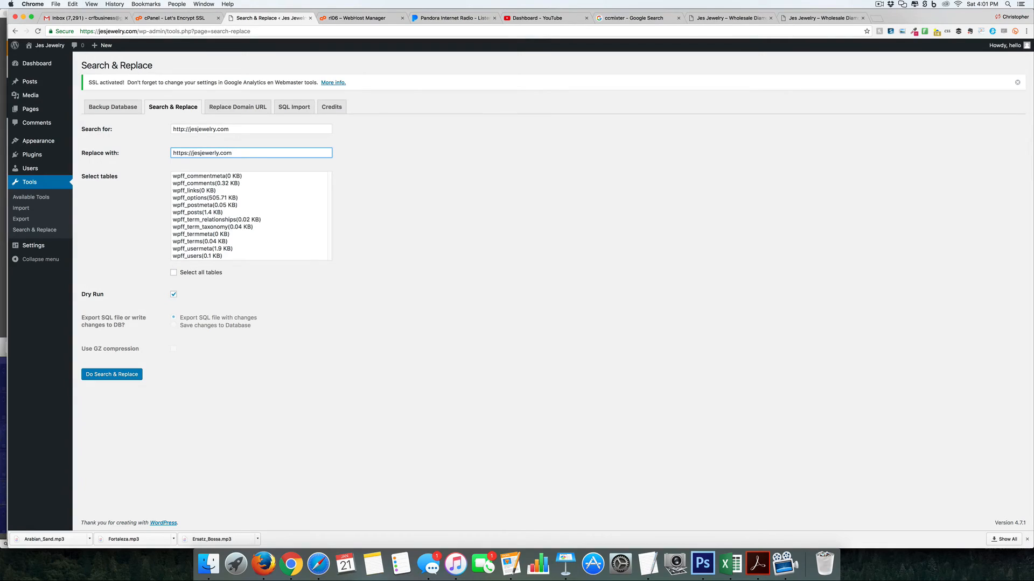
{"action": "left_click", "coordinate": [173, 272]}
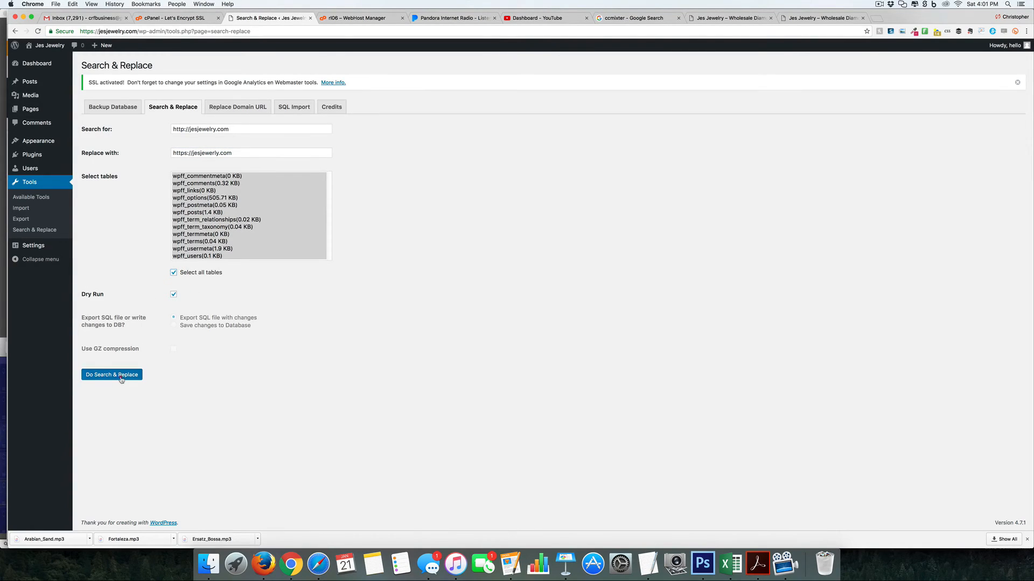
{"action": "left_click", "coordinate": [111, 374]}
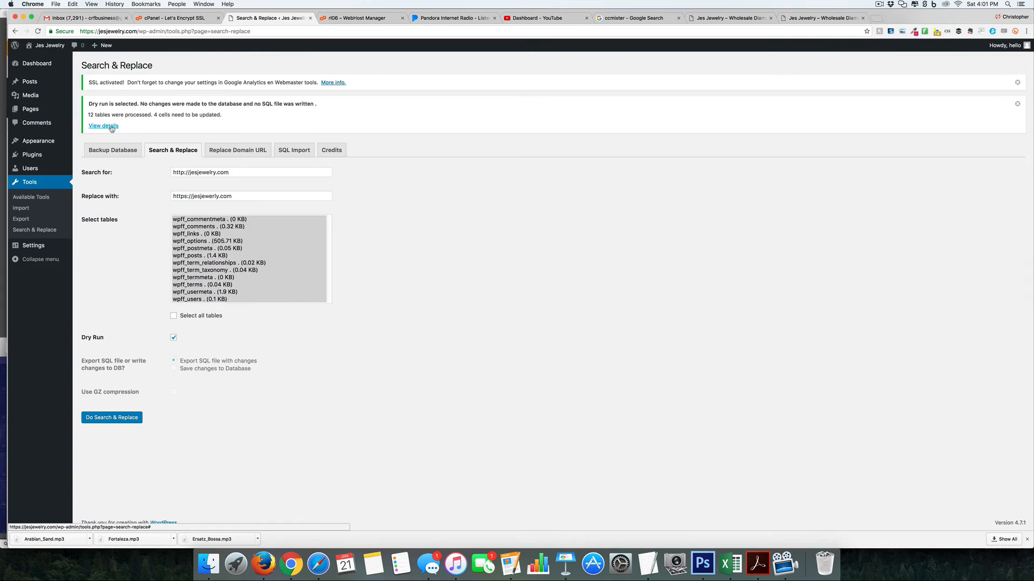
{"action": "left_click", "coordinate": [103, 126]}
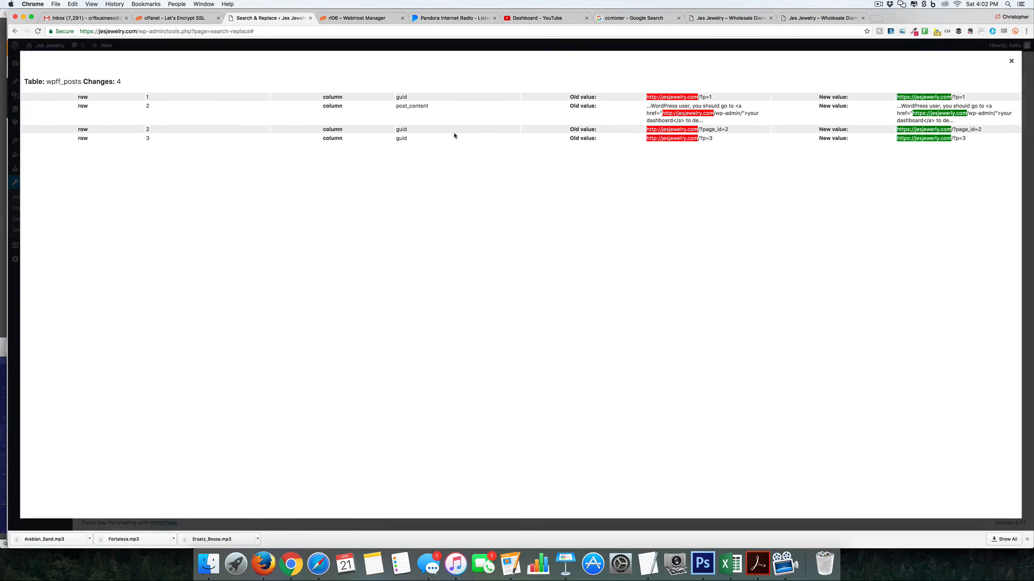
{"action": "mouse_move", "coordinate": [466, 118]}
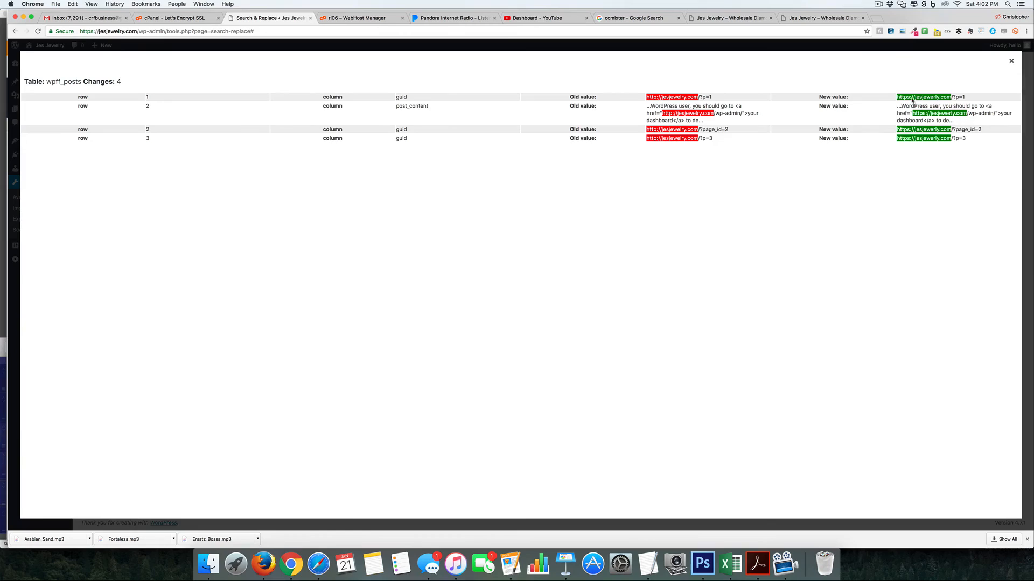
{"action": "left_click", "coordinate": [1011, 61]}
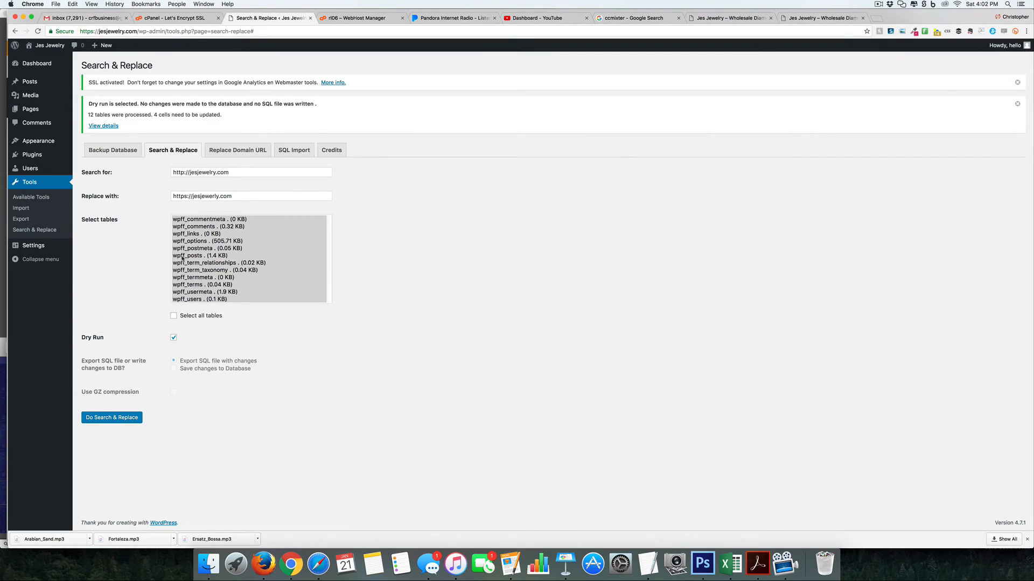
Disable Dry Run and execute the http-to-https Search & Replace, updating 4 cells into a downloadable SQL file
{"action": "left_click", "coordinate": [173, 337]}
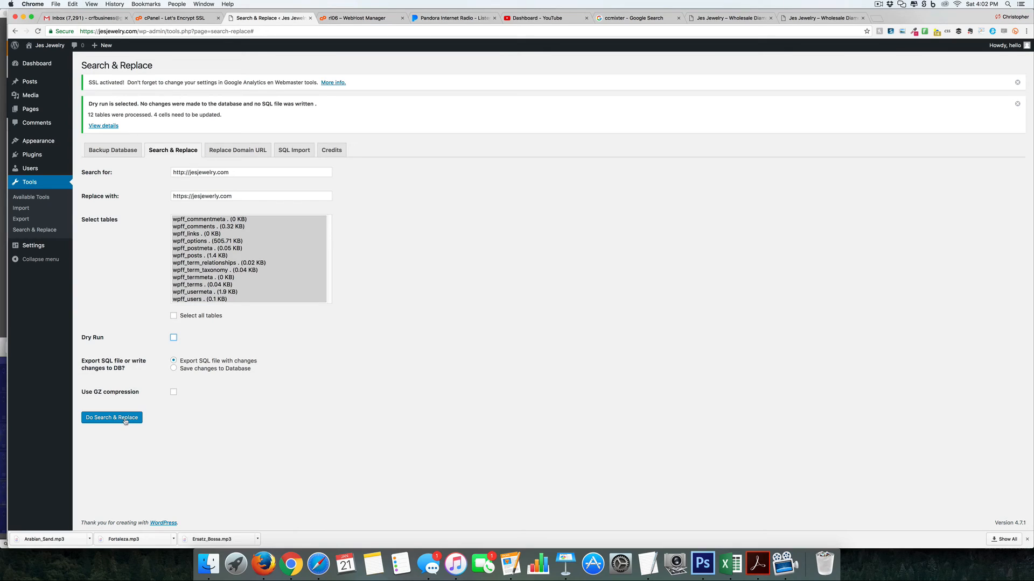
{"action": "left_click", "coordinate": [111, 417]}
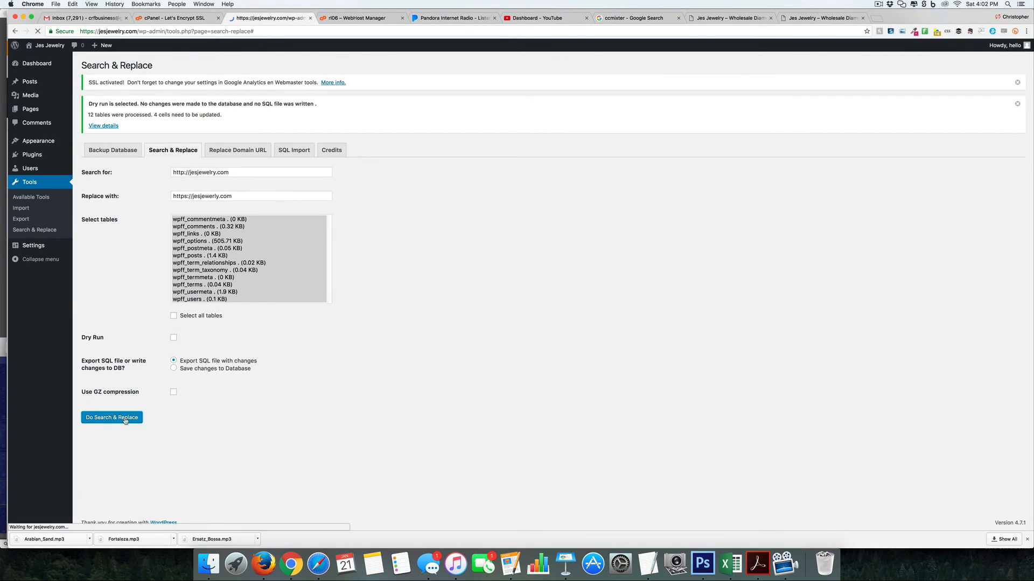
{"action": "left_click", "coordinate": [112, 417]}
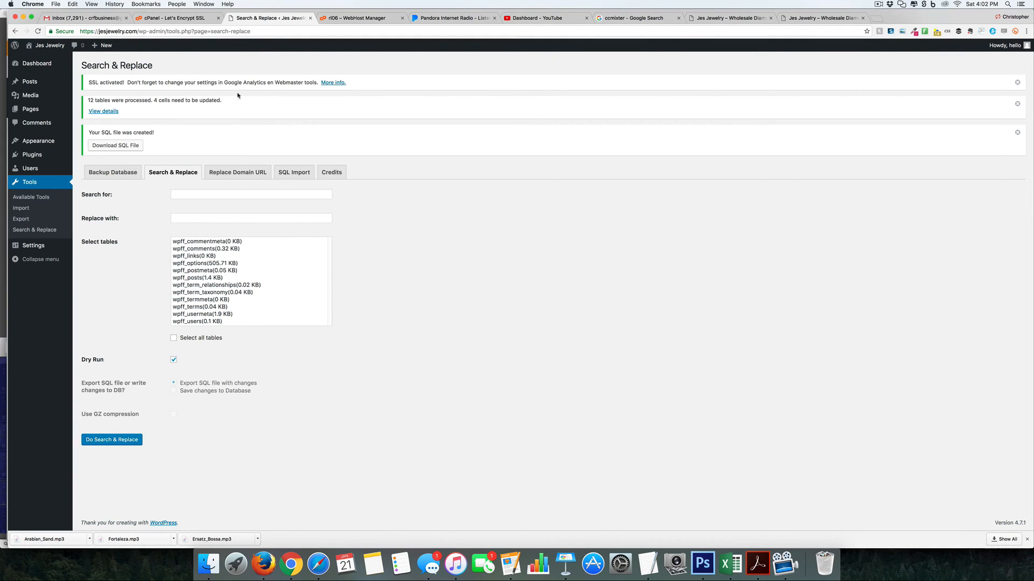
{"action": "mouse_move", "coordinate": [250, 114]}
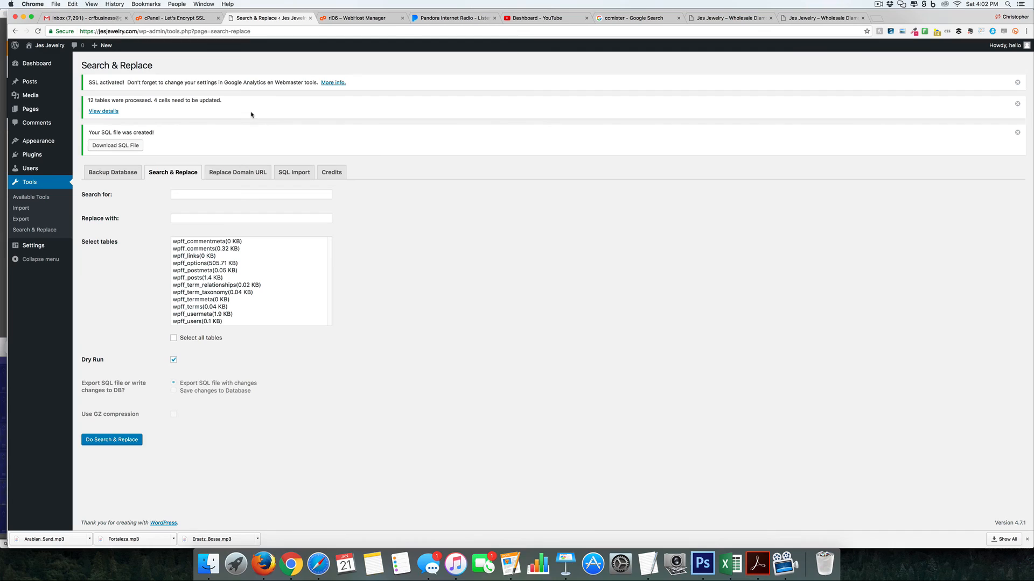